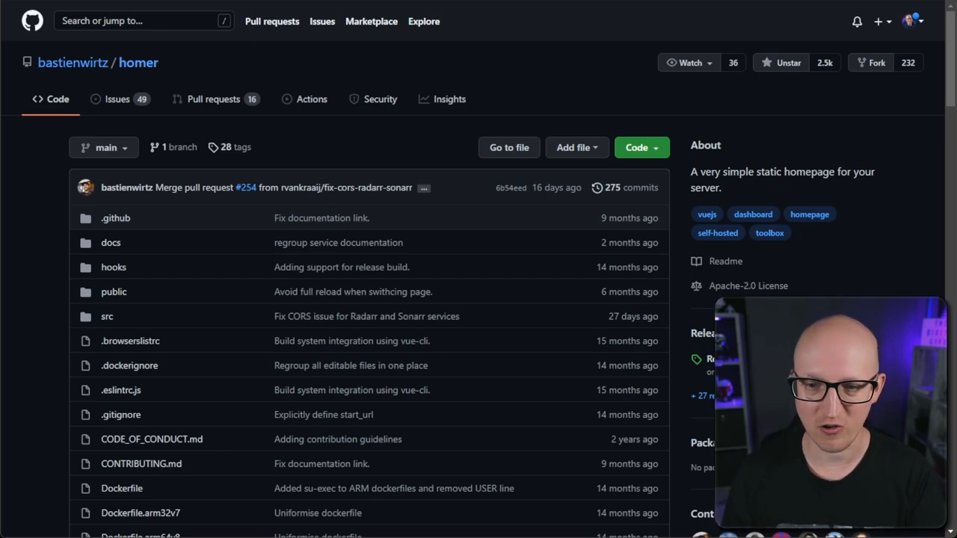
# Start a new container named HomerDashboard from image b4bz/homer:latest.
pyautogui.scroll(-3)
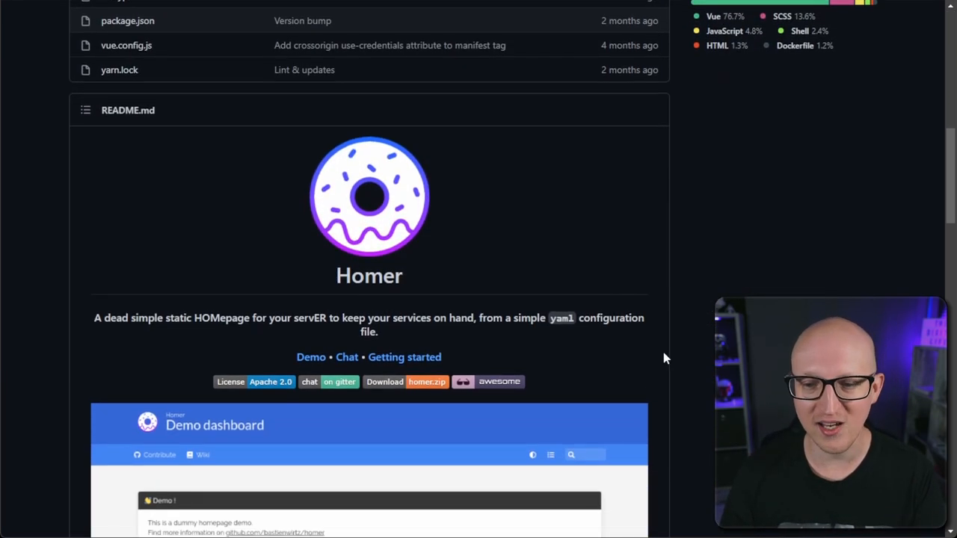
pyautogui.moveTo(670, 371)
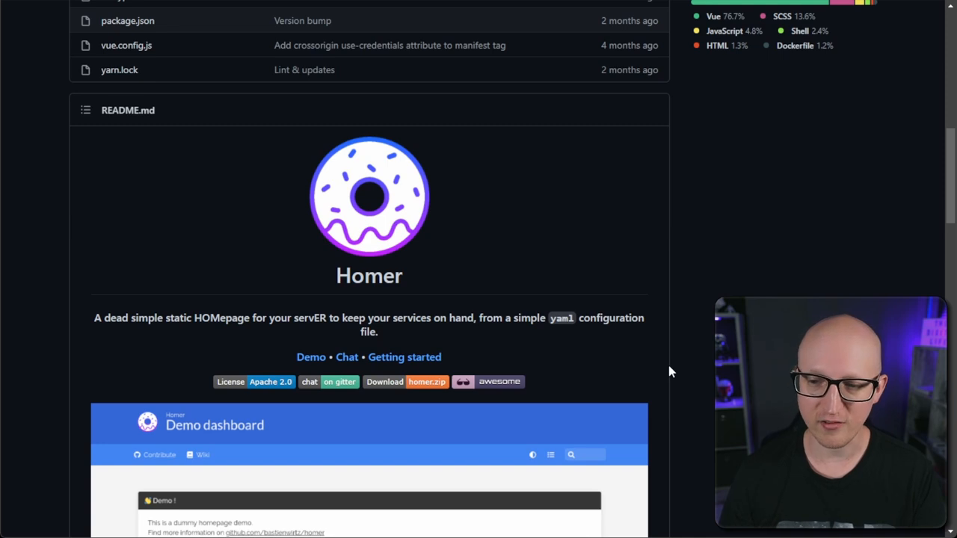
pyautogui.moveTo(576, 372)
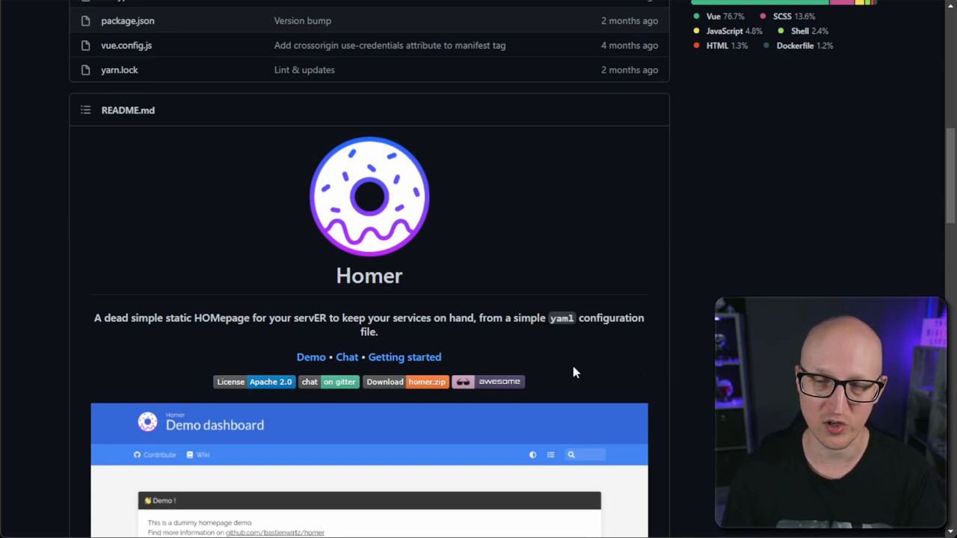
pyautogui.scroll(-3)
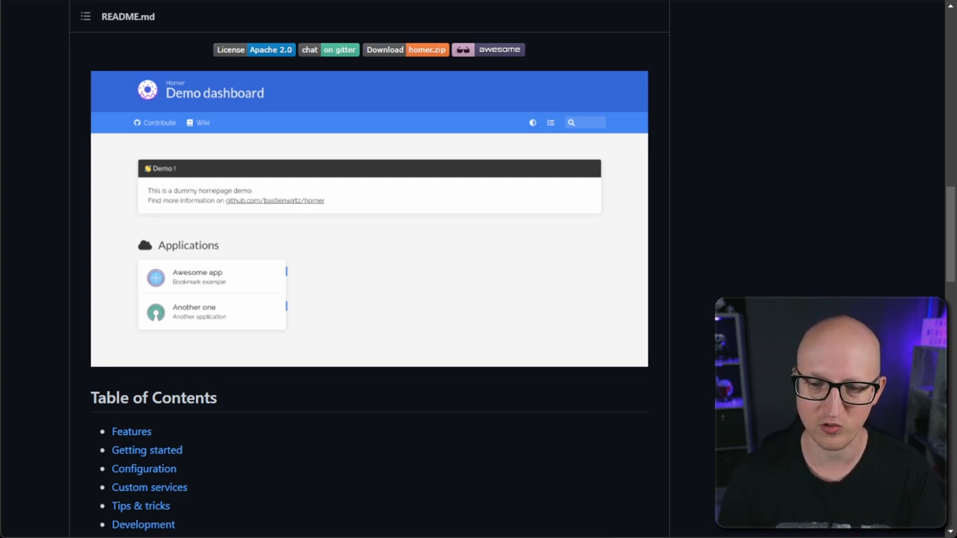
pyautogui.moveTo(694, 317)
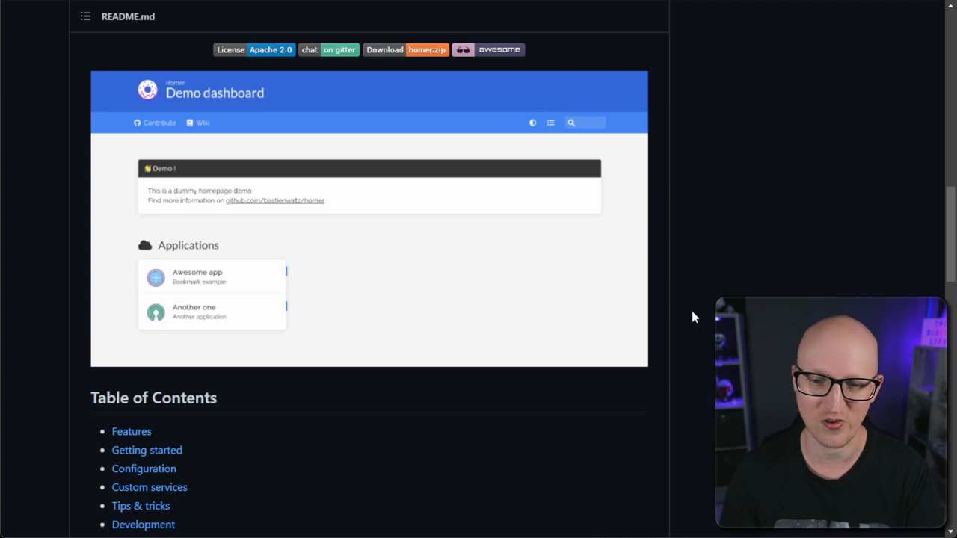
pyautogui.moveTo(685, 328)
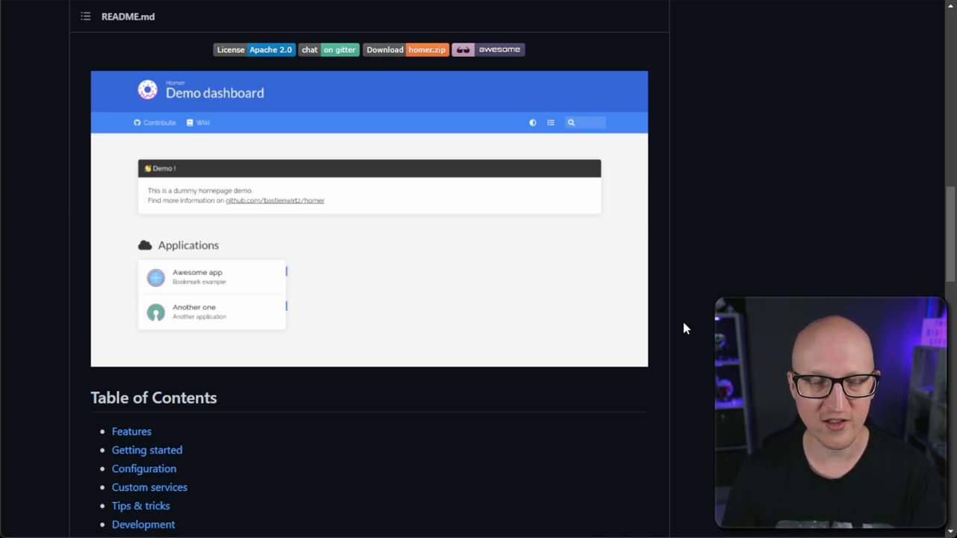
pyautogui.scroll(-3)
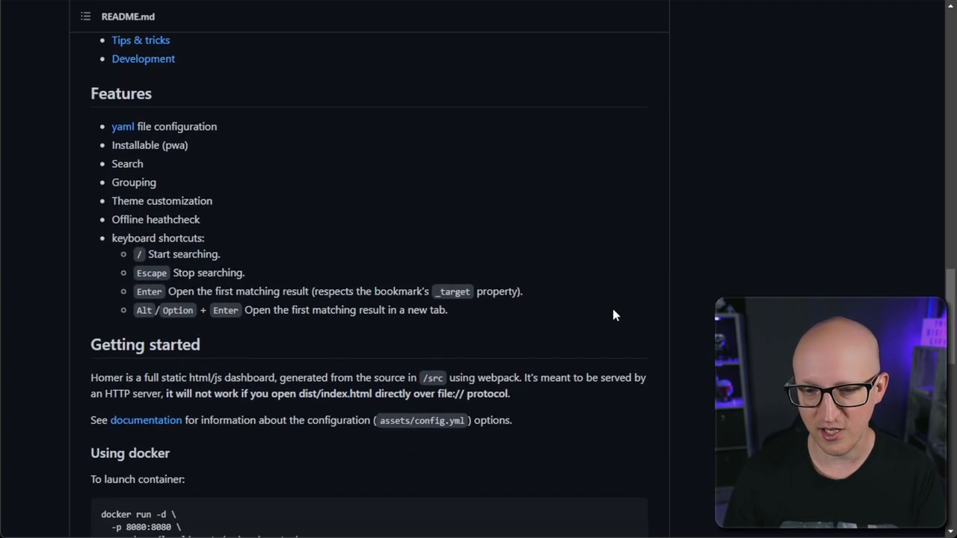
pyautogui.scroll(-3)
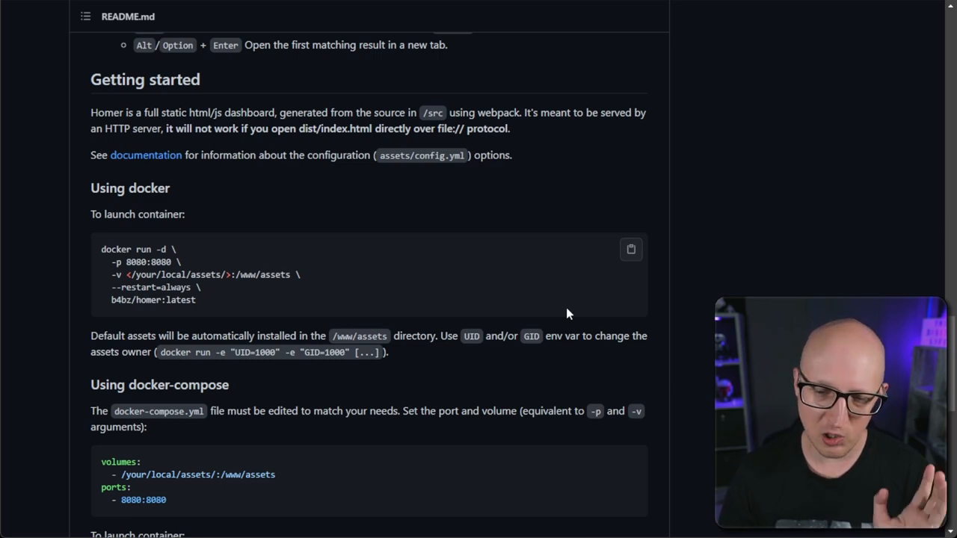
pyautogui.moveTo(454, 314)
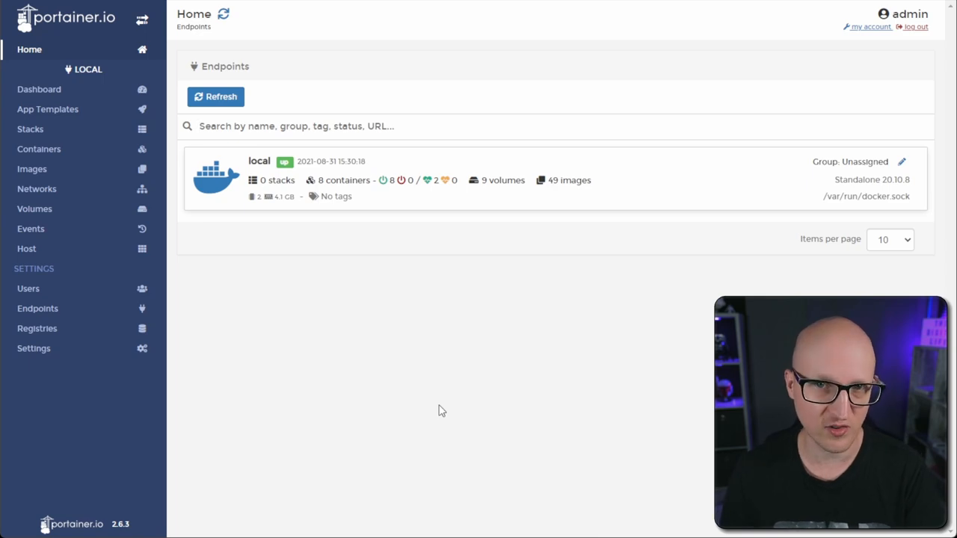
pyautogui.moveTo(235, 208)
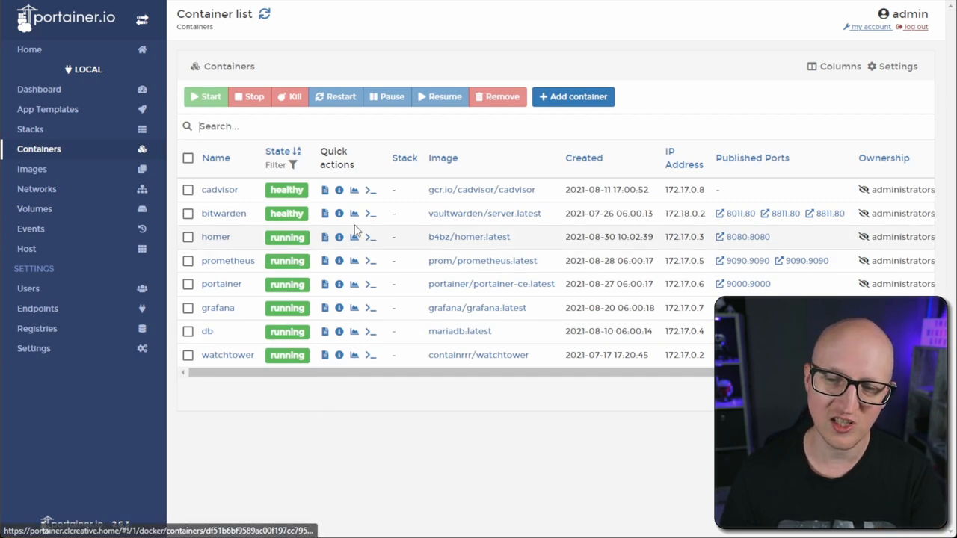
pyautogui.click(572, 96)
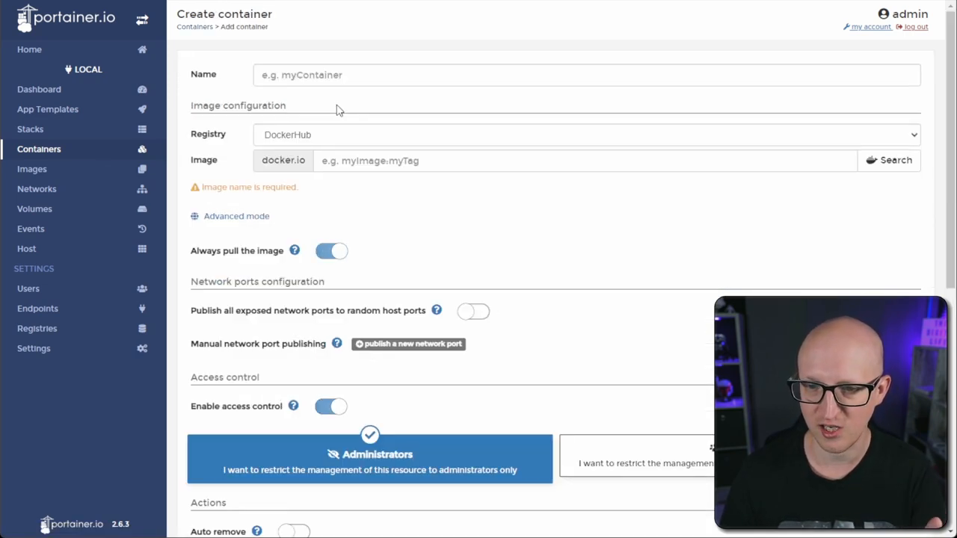
pyautogui.write('HomerDashboard')
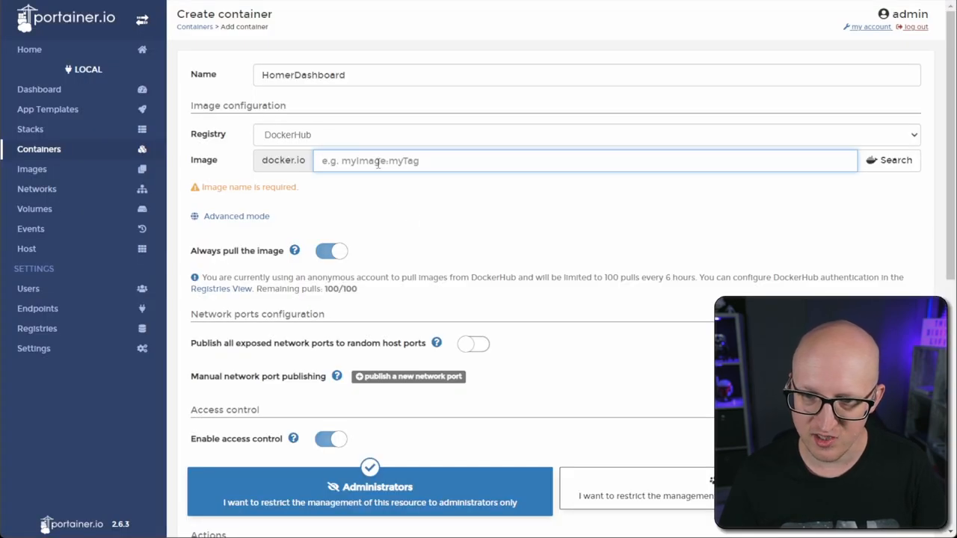
pyautogui.write('b4bz/homer:latest')
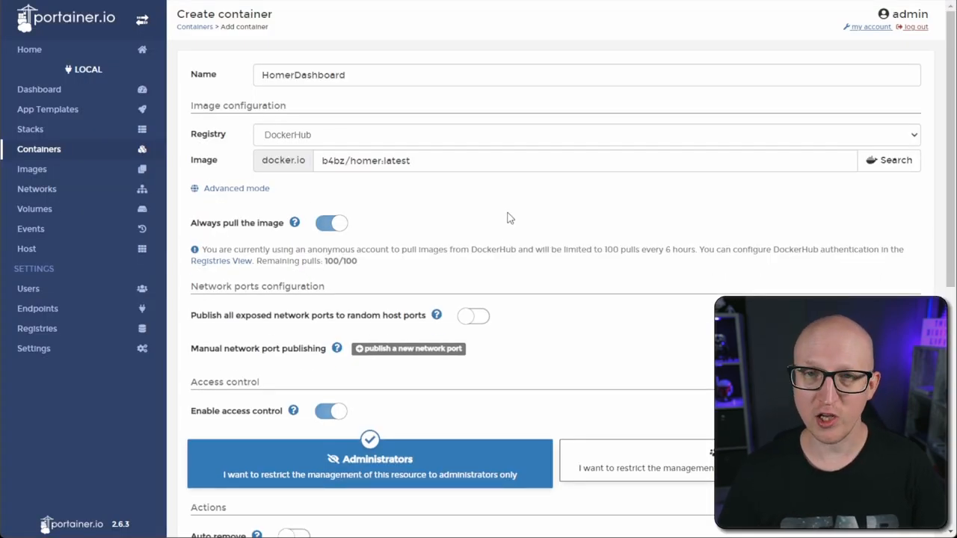
# Publish a network port mapping host 8082 to container port 8080.
pyautogui.click(410, 349)
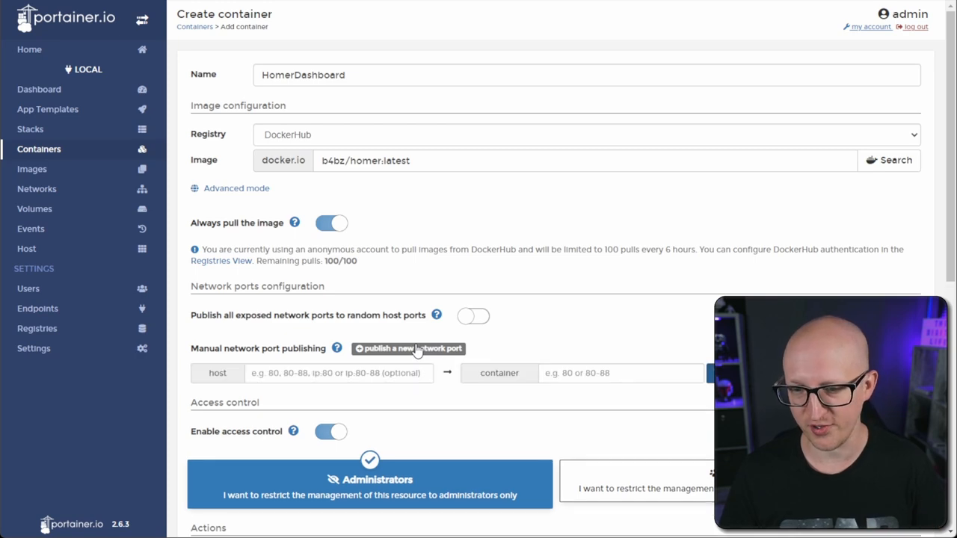
pyautogui.click(620, 373)
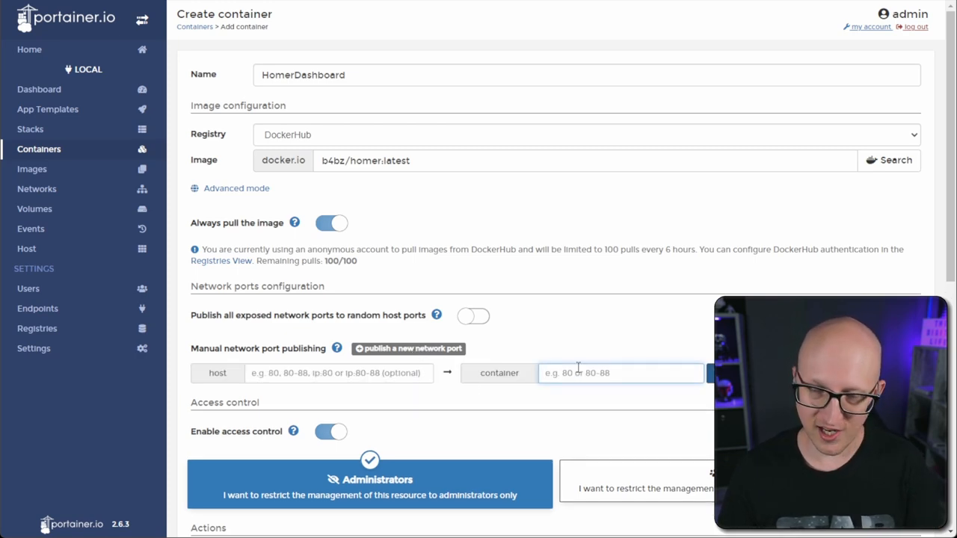
pyautogui.write('8080')
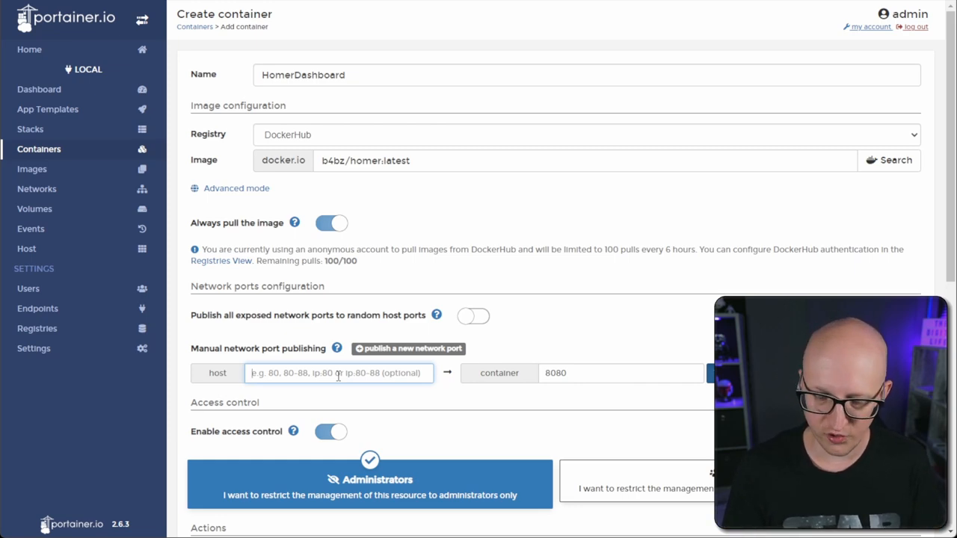
pyautogui.write('8082')
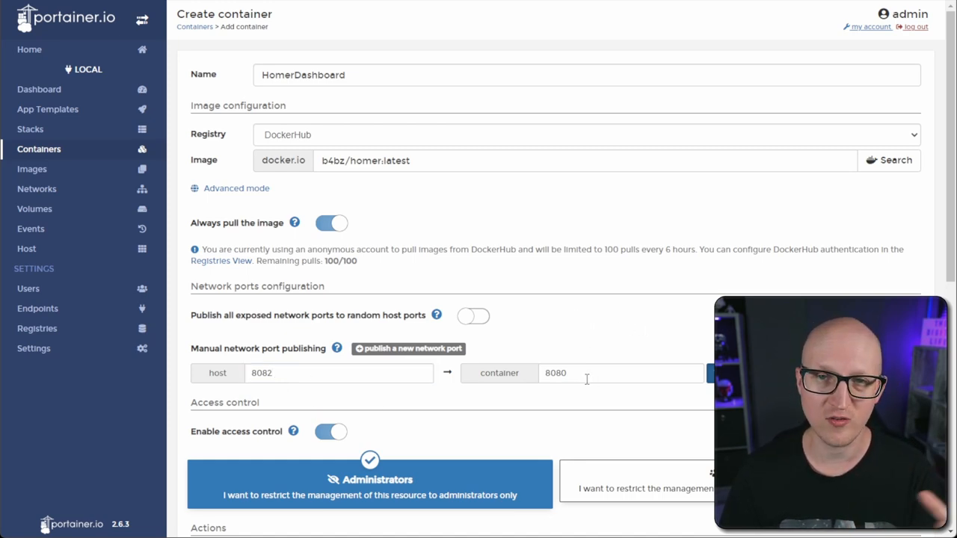
# Bind container /www/assets to the host's homertest folder and show the restart-policy choices.
pyautogui.scroll(-3)
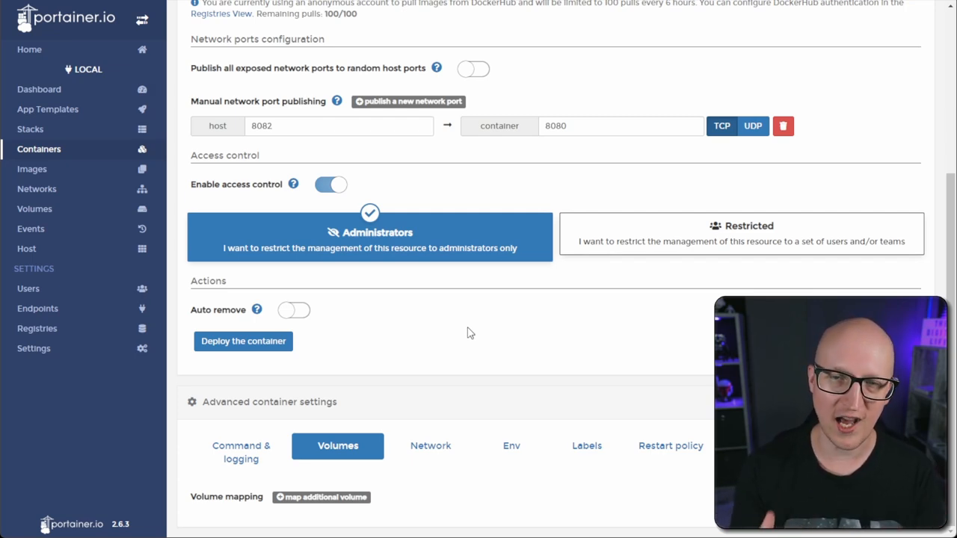
pyautogui.moveTo(345, 508)
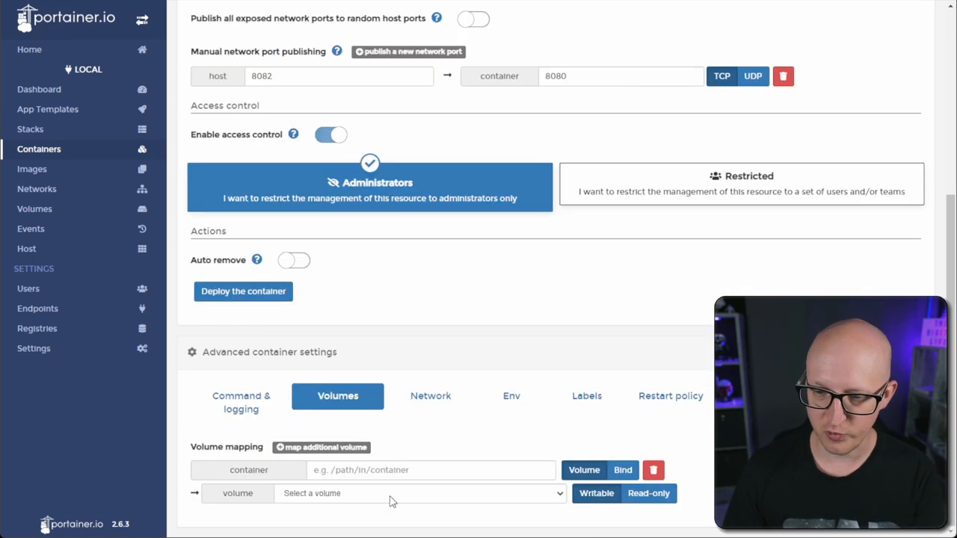
pyautogui.moveTo(577, 455)
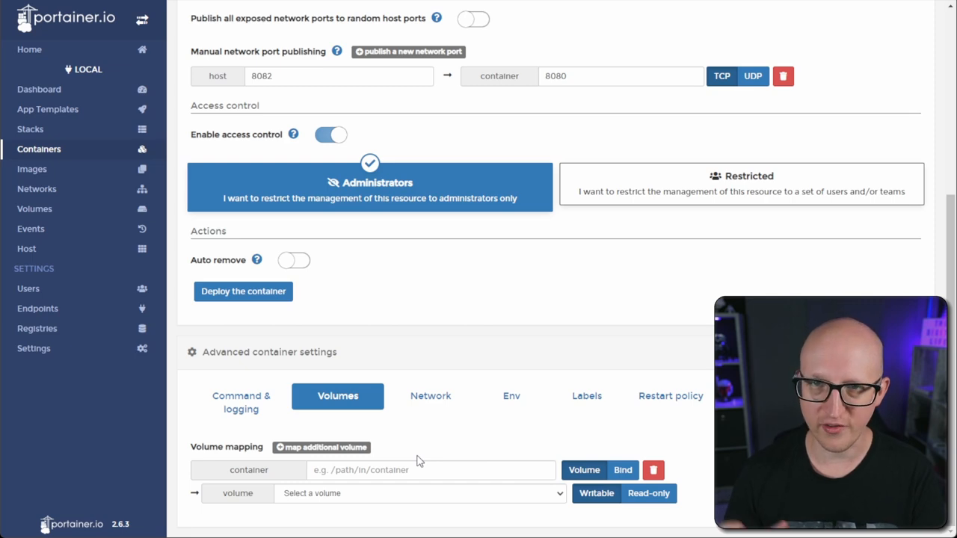
pyautogui.moveTo(412, 473)
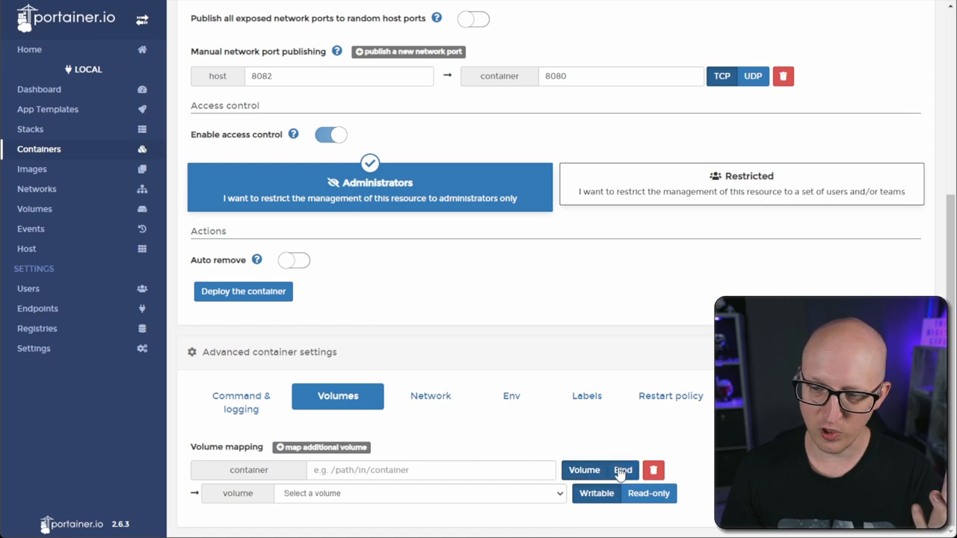
pyautogui.click(621, 469)
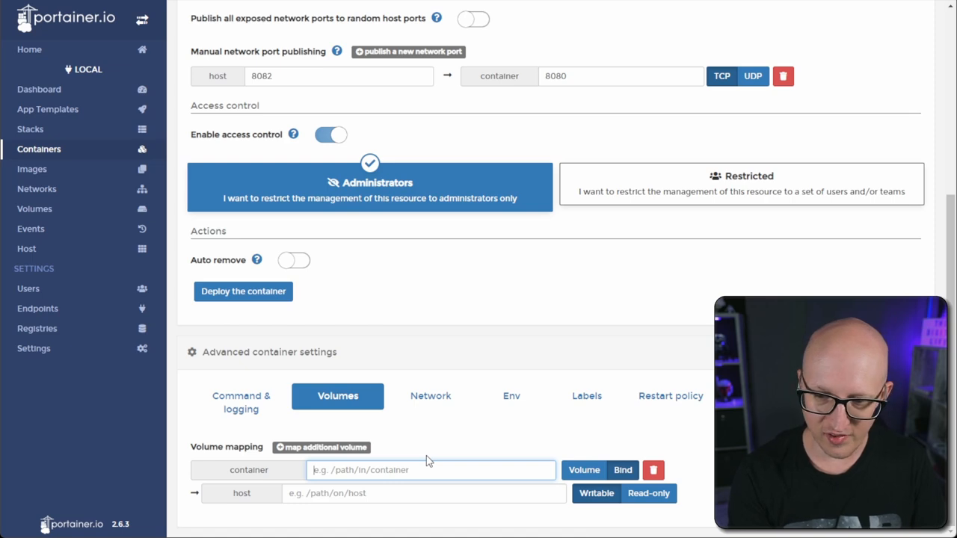
pyautogui.write('/www/assets')
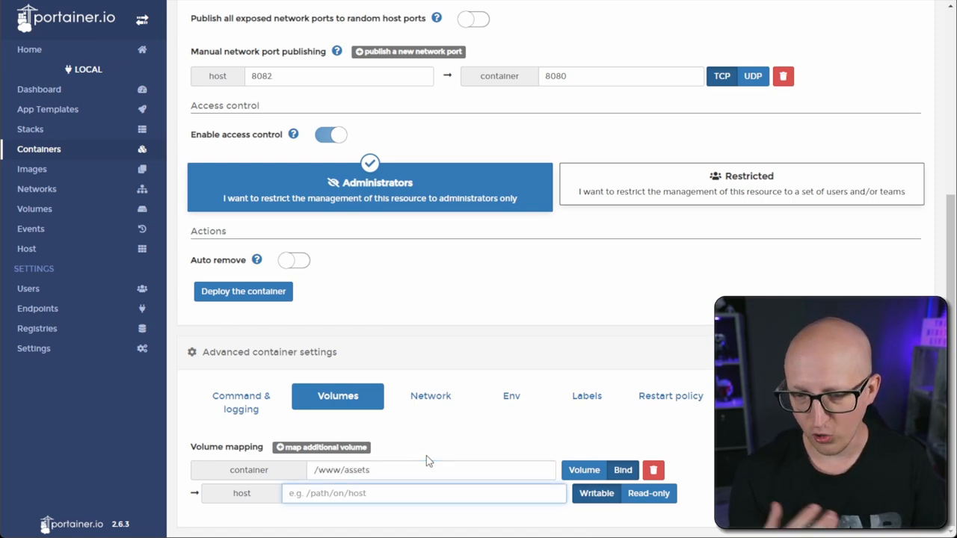
pyautogui.write('/home/xcad/homertest')
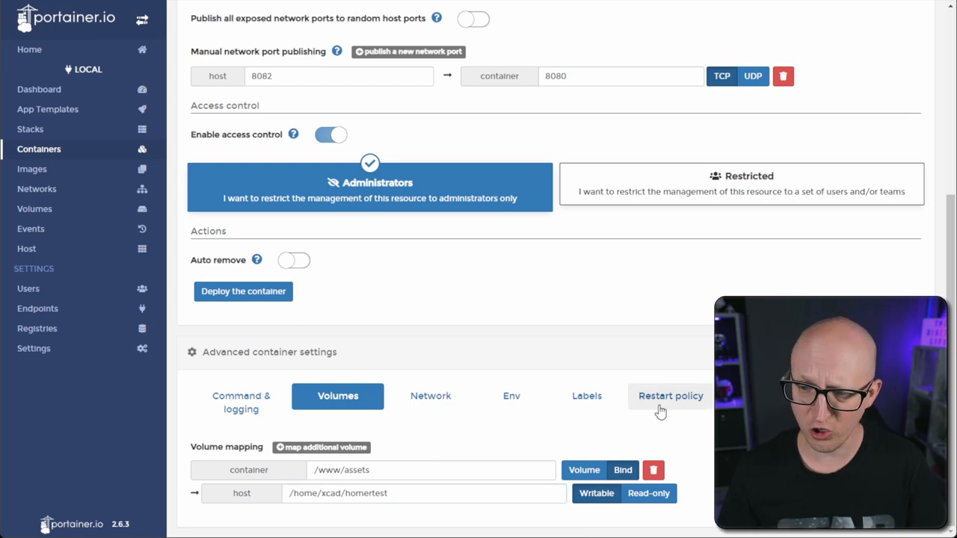
pyautogui.click(670, 397)
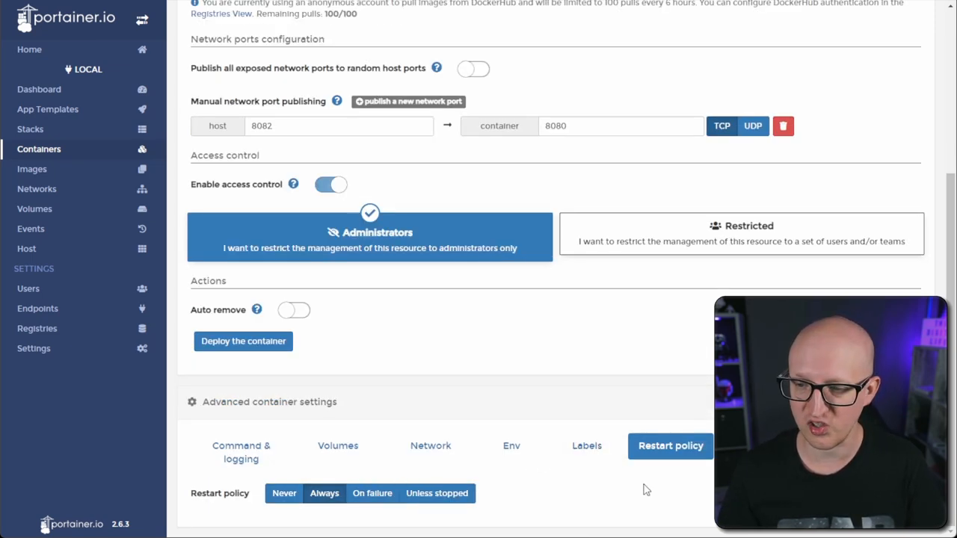
pyautogui.moveTo(571, 378)
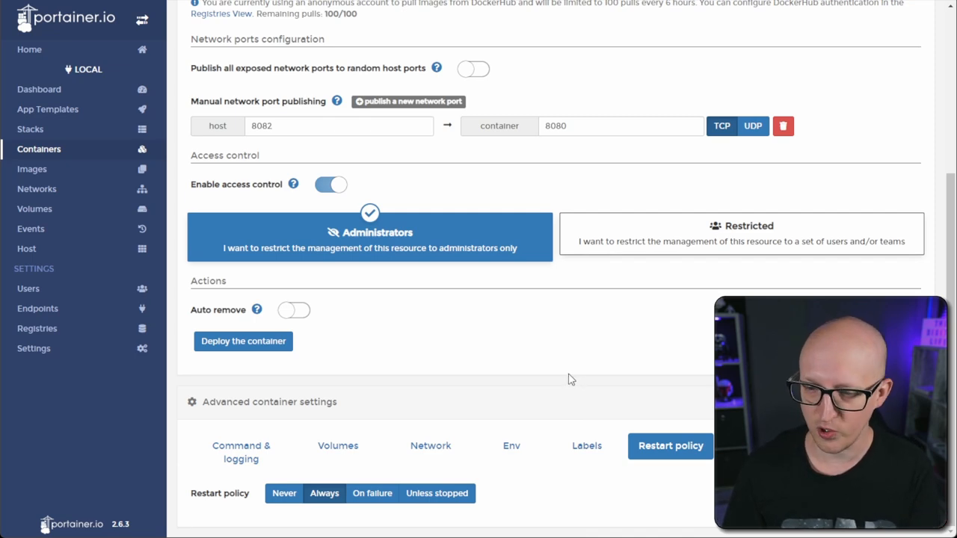
pyautogui.moveTo(523, 353)
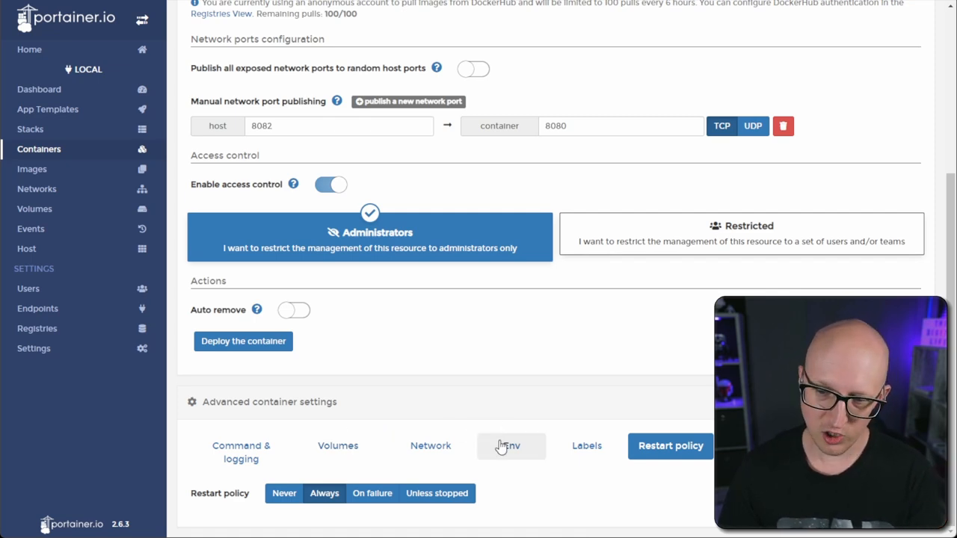
# Add environment variables USER and GROUP as the host user and UID/GID 1000, checking with id.
pyautogui.click(511, 446)
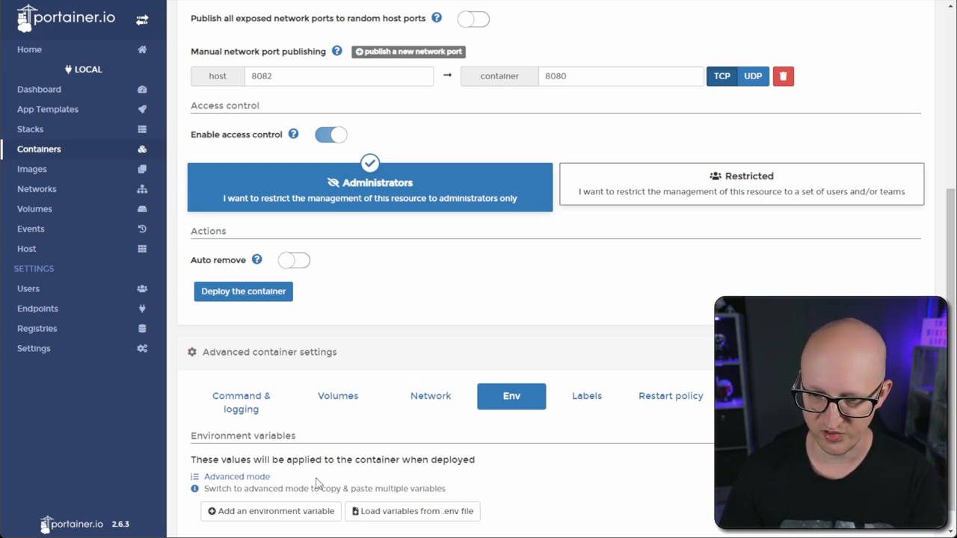
pyautogui.click(271, 445)
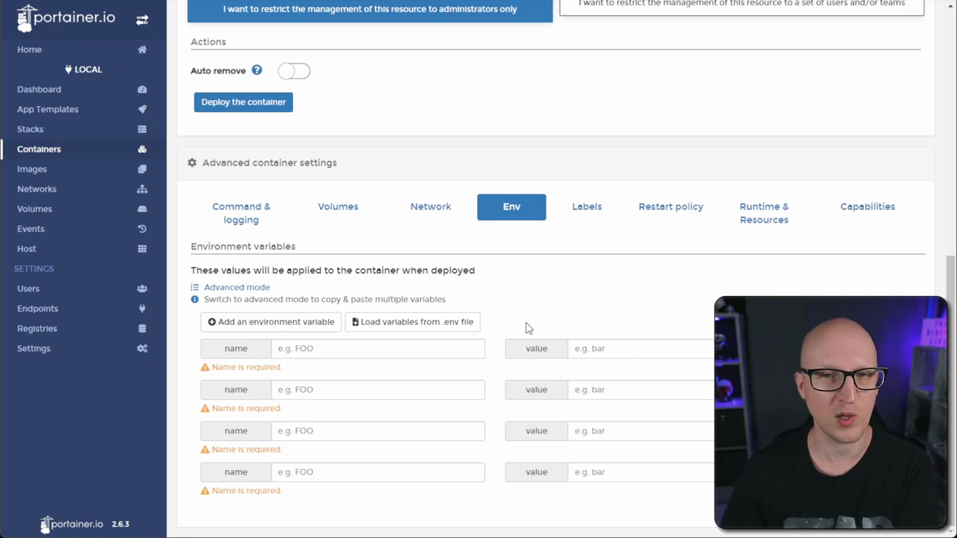
pyautogui.click(377, 348)
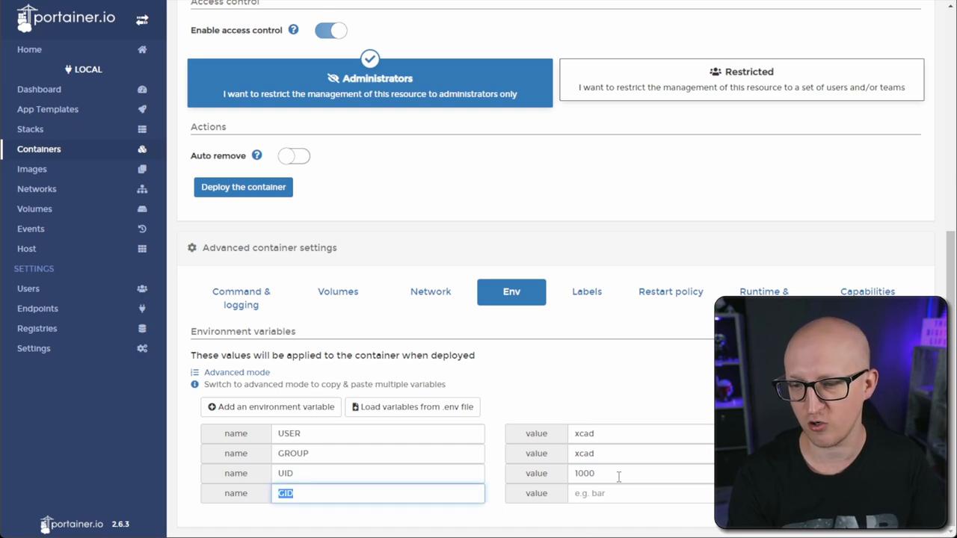
pyautogui.write('1000')
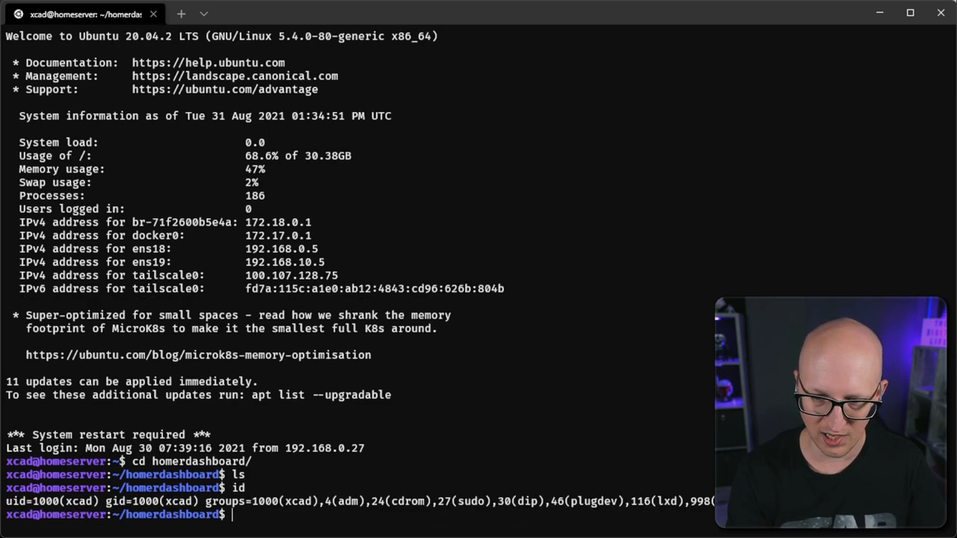
pyautogui.doubleClick(182, 496)
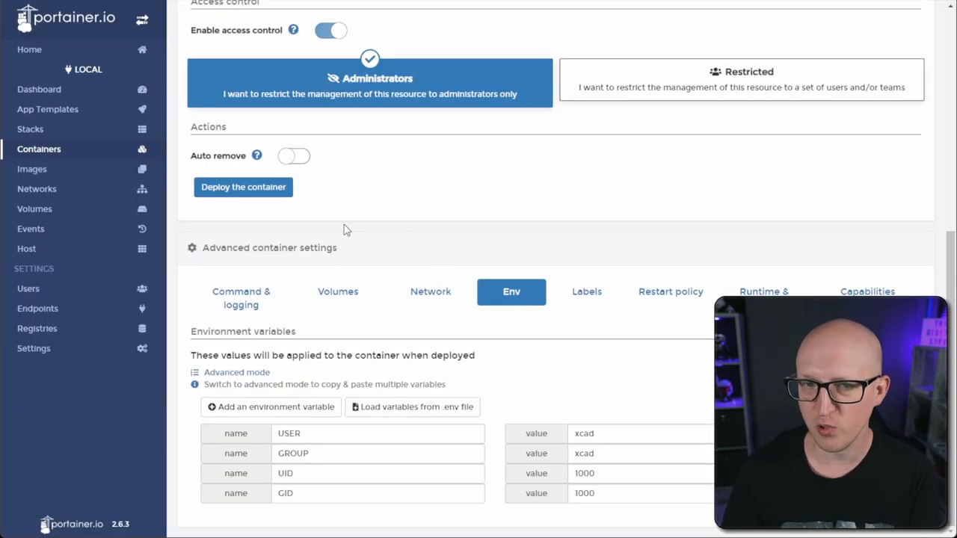
# List ~/homertest to see Homer's generated files, then launch Visual Studio Code.
pyautogui.click(242, 187)
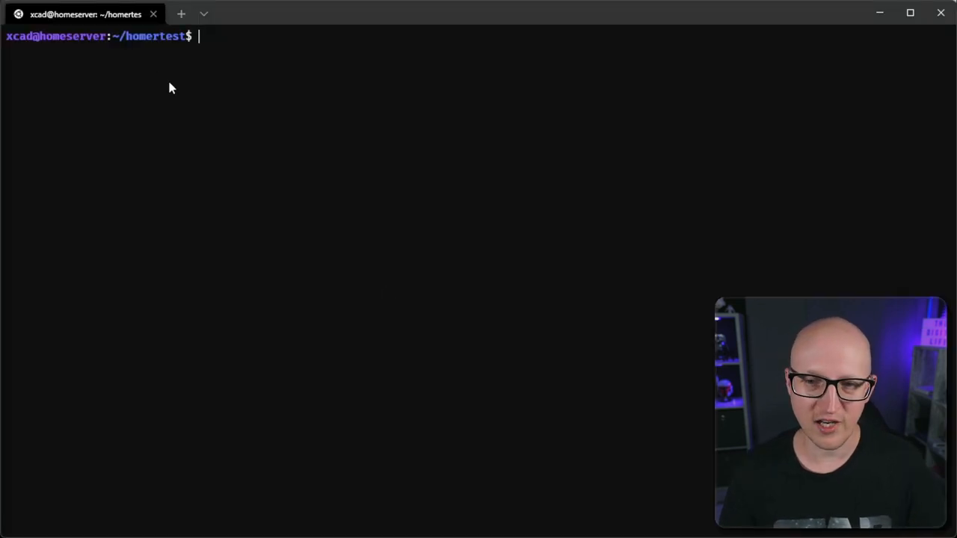
pyautogui.moveTo(315, 404)
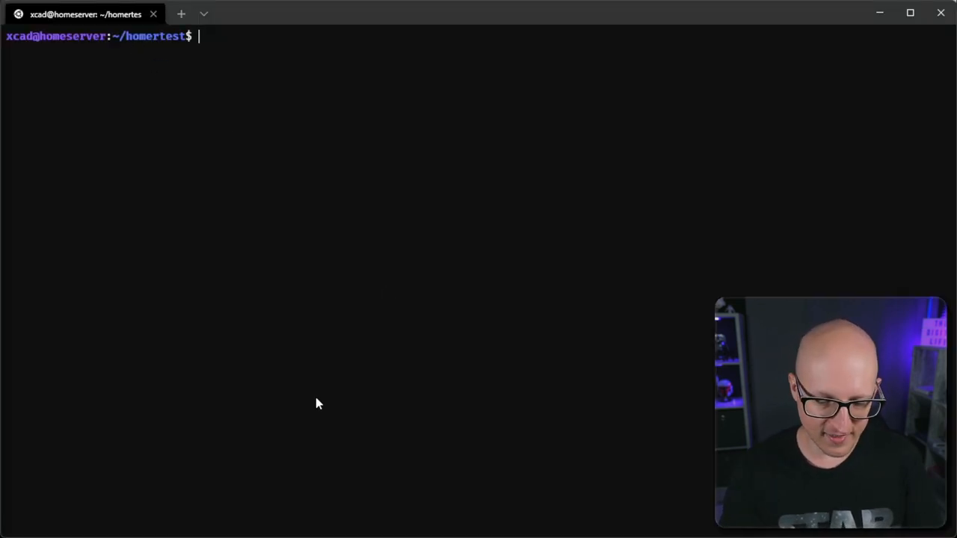
pyautogui.write('ls')
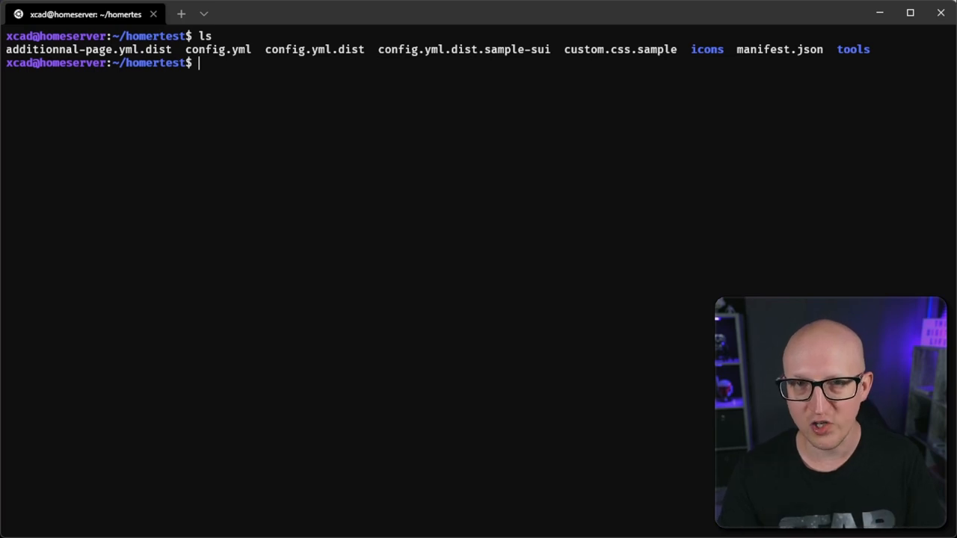
pyautogui.moveTo(177, 126)
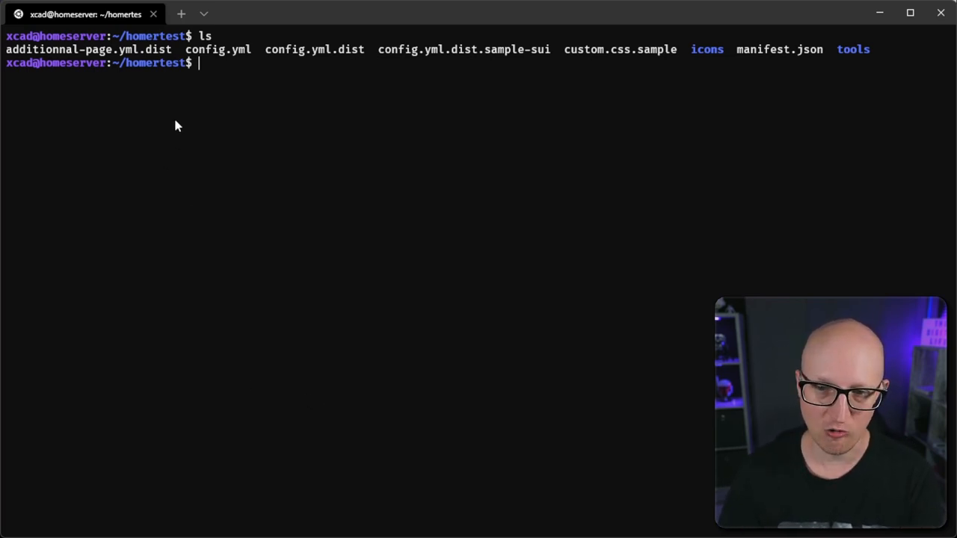
pyautogui.doubleClick(212, 50)
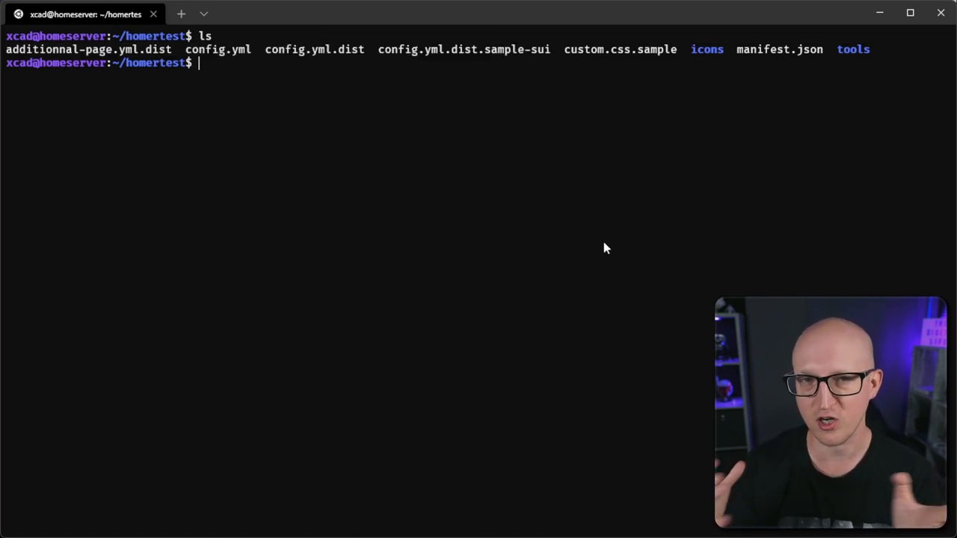
pyautogui.moveTo(195, 49)
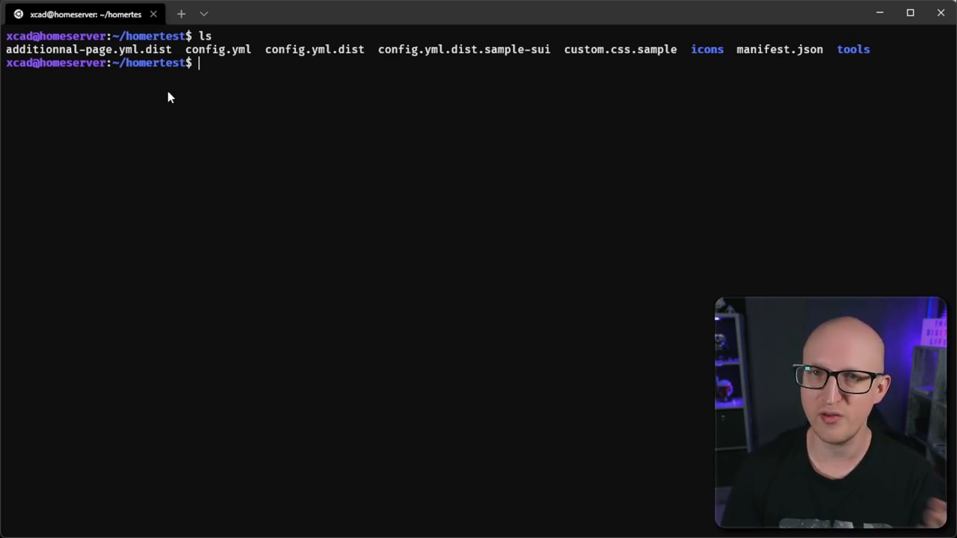
pyautogui.moveTo(242, 115)
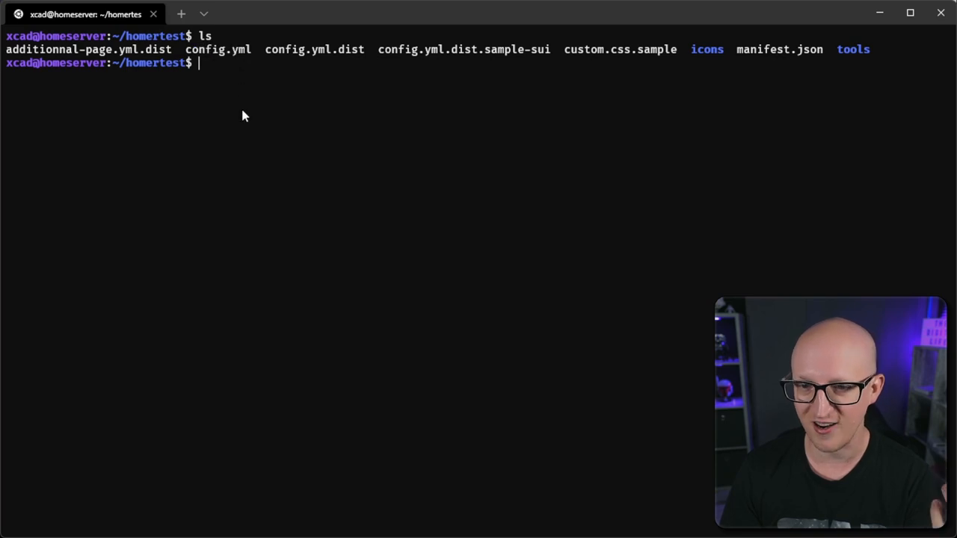
pyautogui.moveTo(249, 200)
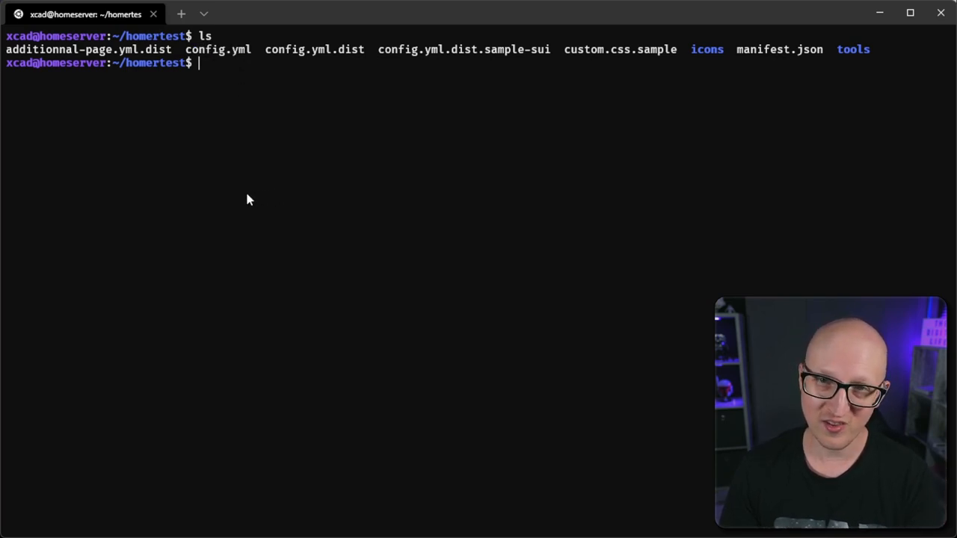
pyautogui.moveTo(223, 212)
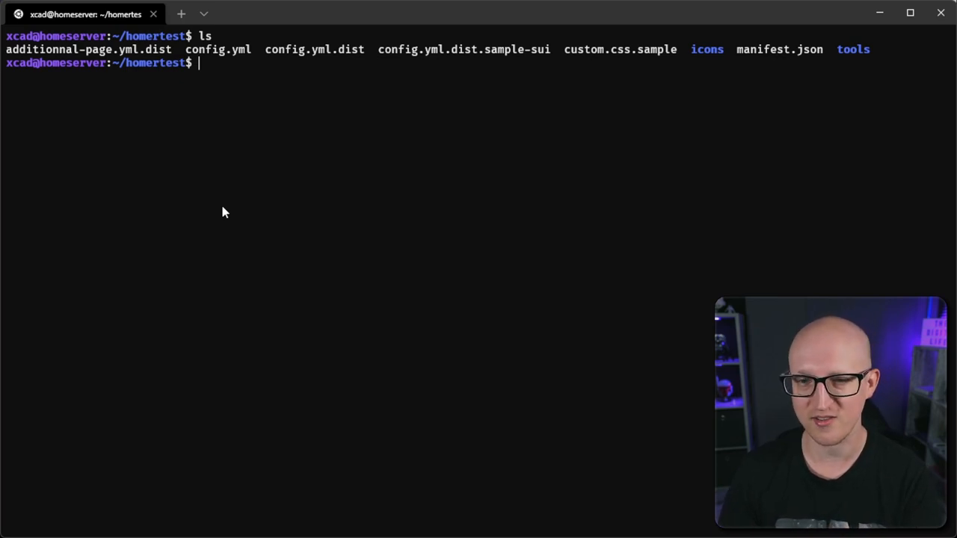
pyautogui.moveTo(667, 401)
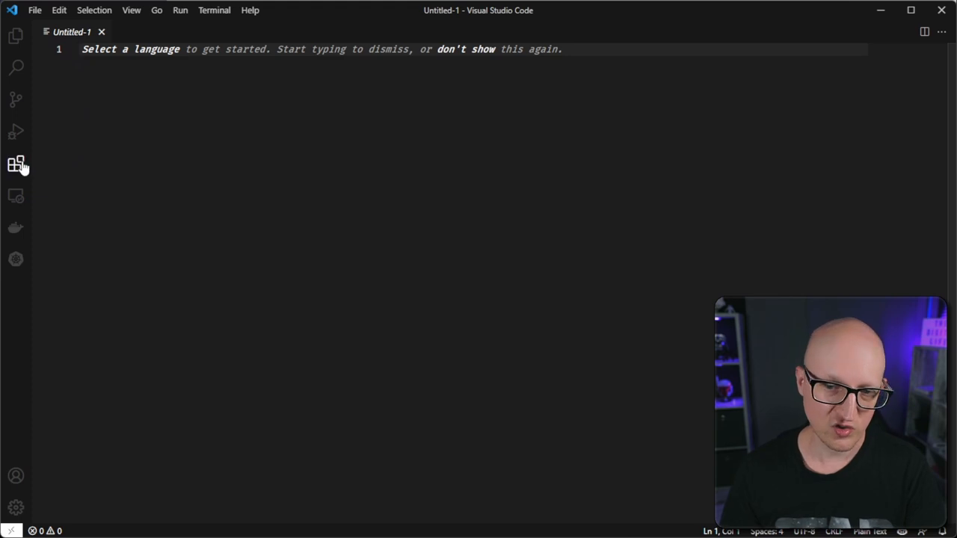
# Connect to the home server with Remote - SSH and open Homer's config.yml from homertest.
pyautogui.click(16, 165)
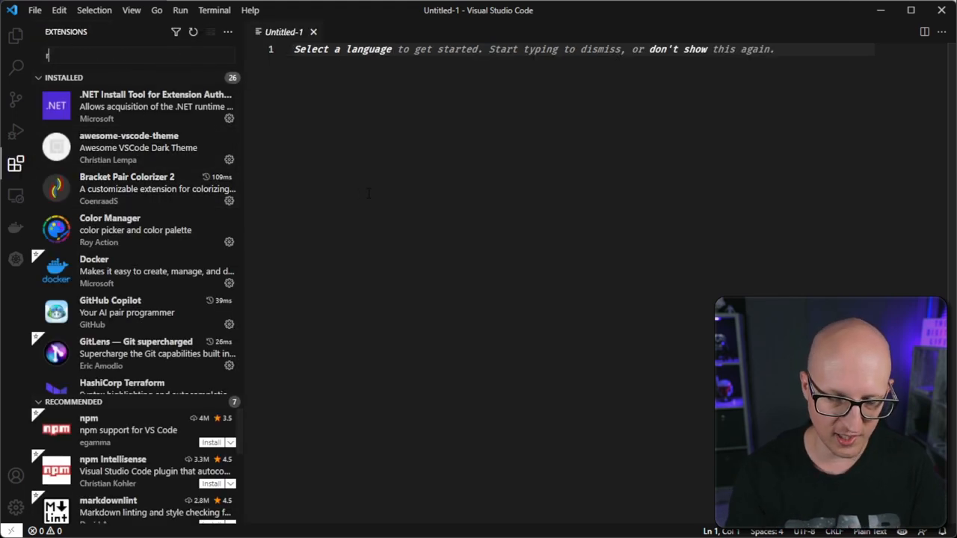
pyautogui.write('remote ssh')
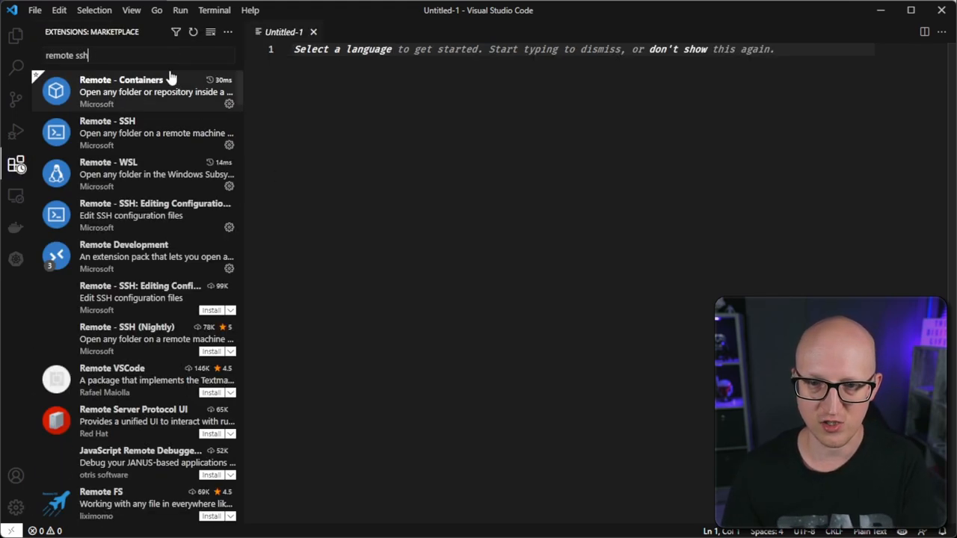
pyautogui.click(134, 133)
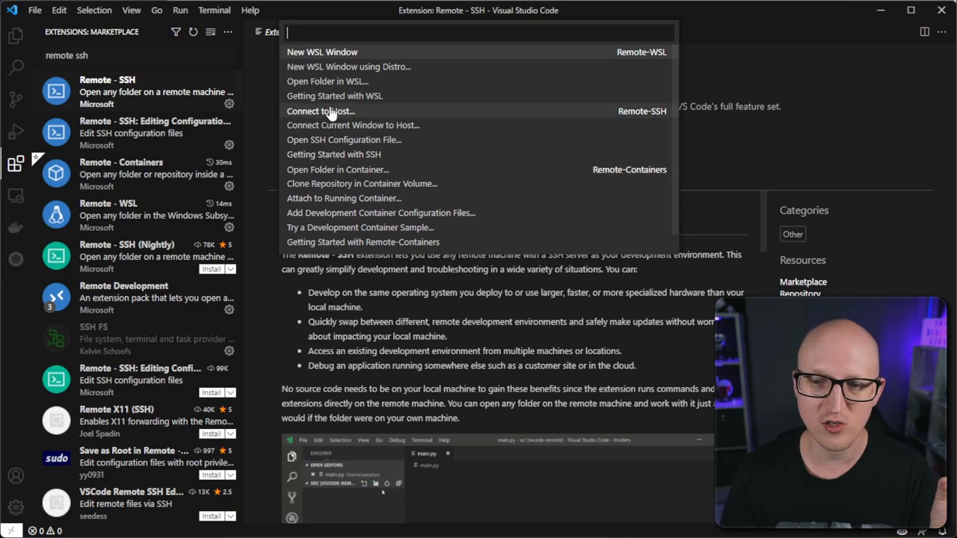
pyautogui.press('Escape')
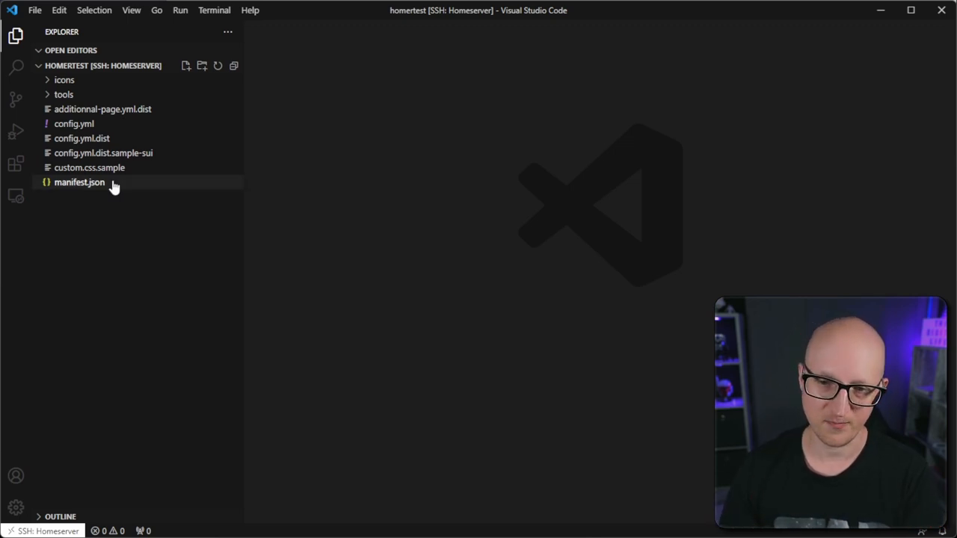
pyautogui.click(75, 123)
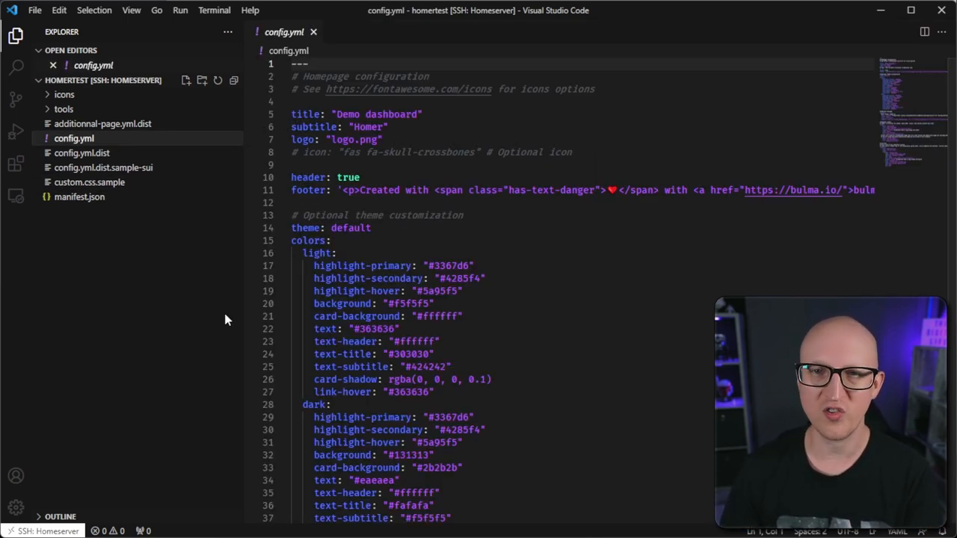
pyautogui.moveTo(196, 314)
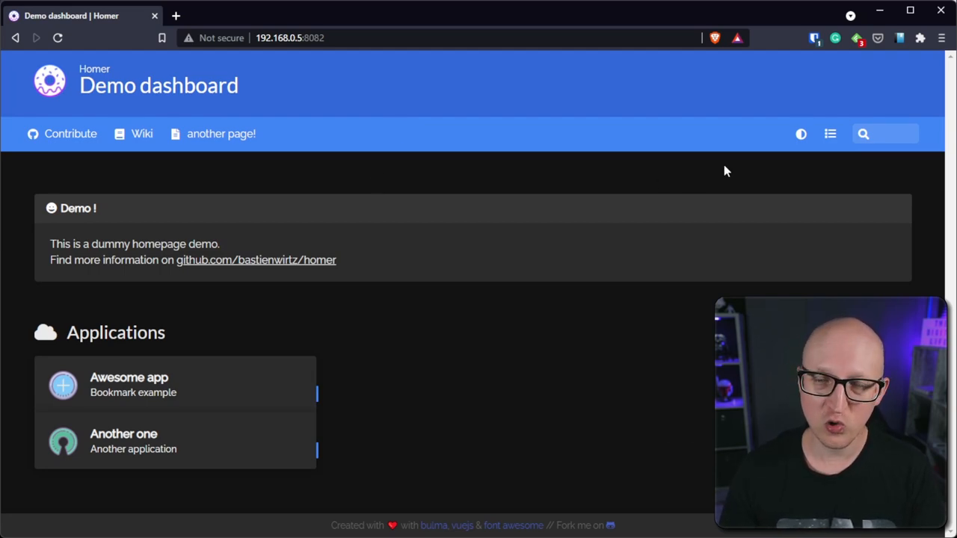
pyautogui.moveTo(801, 135)
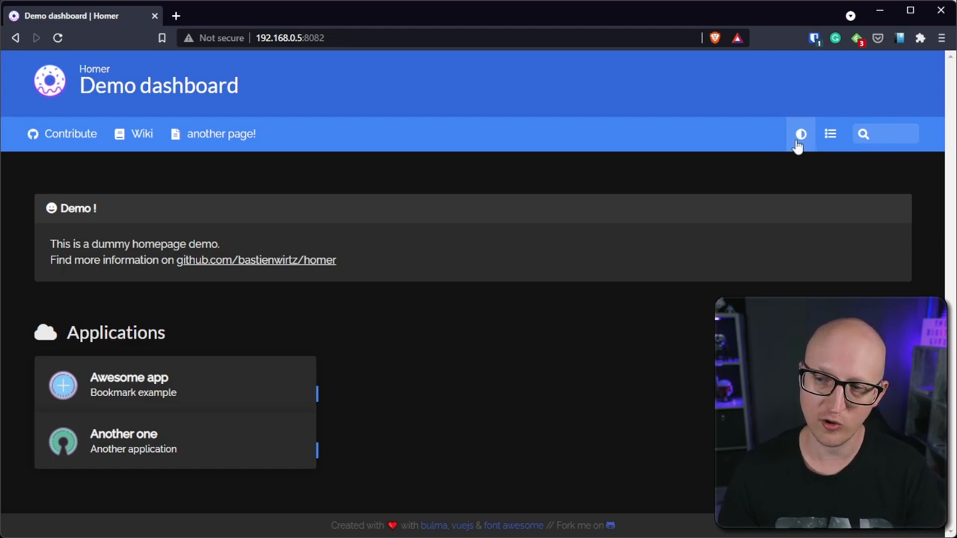
pyautogui.click(801, 134)
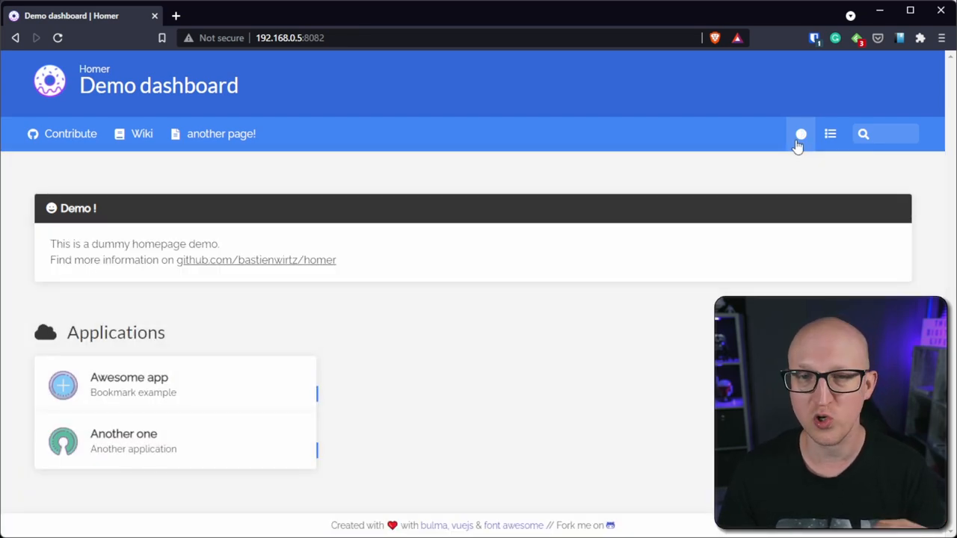
pyautogui.click(799, 134)
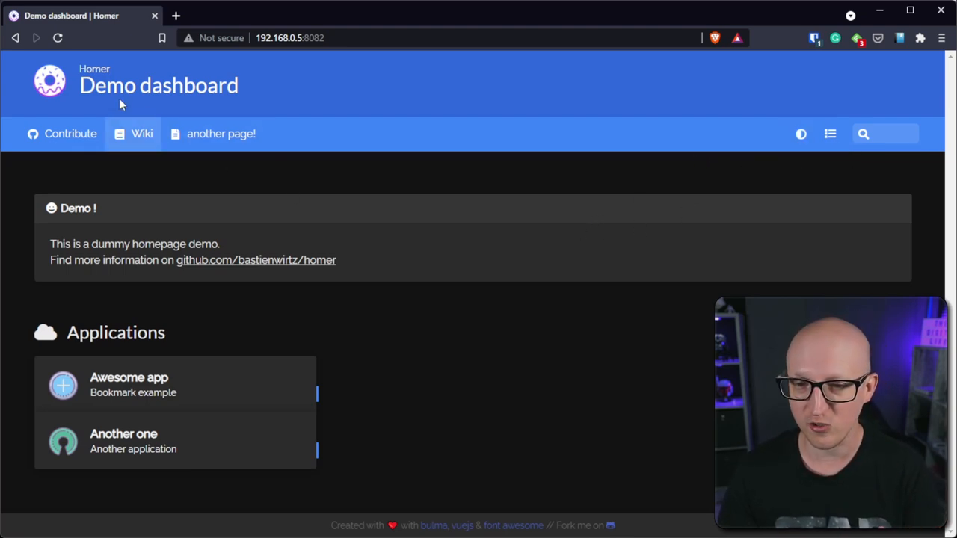
pyautogui.moveTo(133, 114)
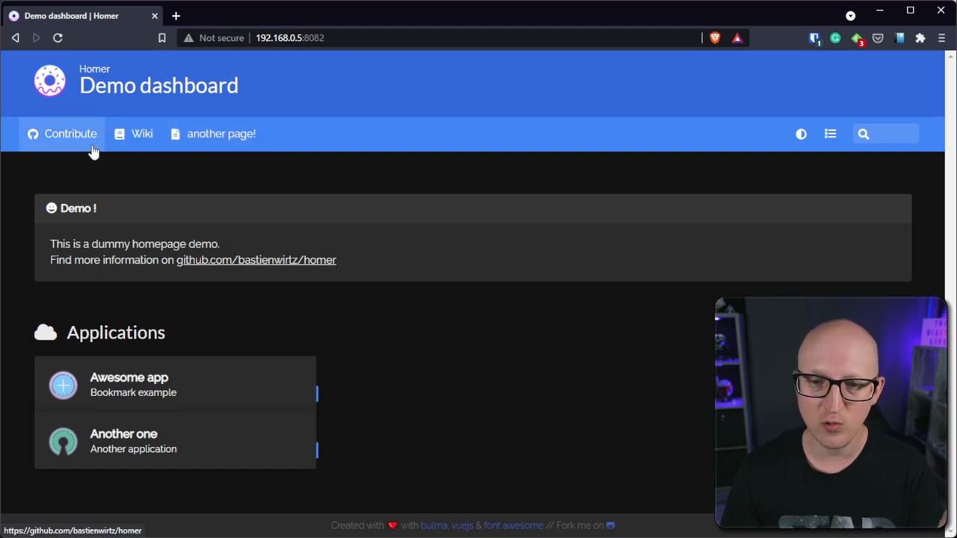
pyautogui.moveTo(128, 147)
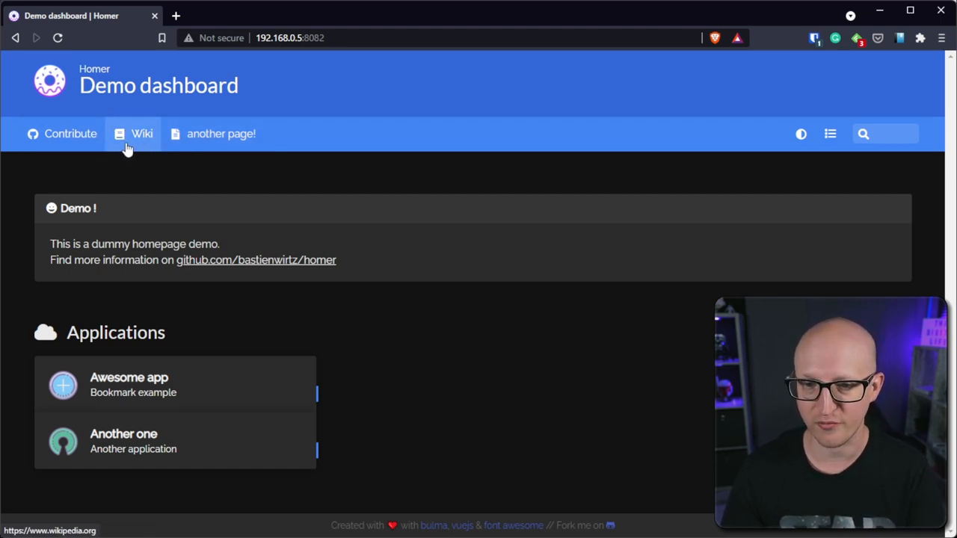
pyautogui.moveTo(185, 158)
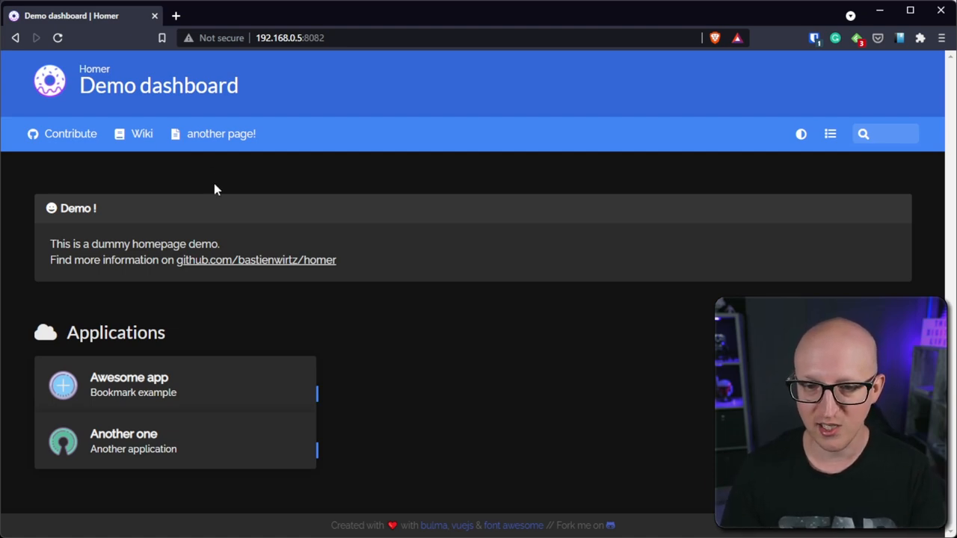
pyautogui.moveTo(137, 233)
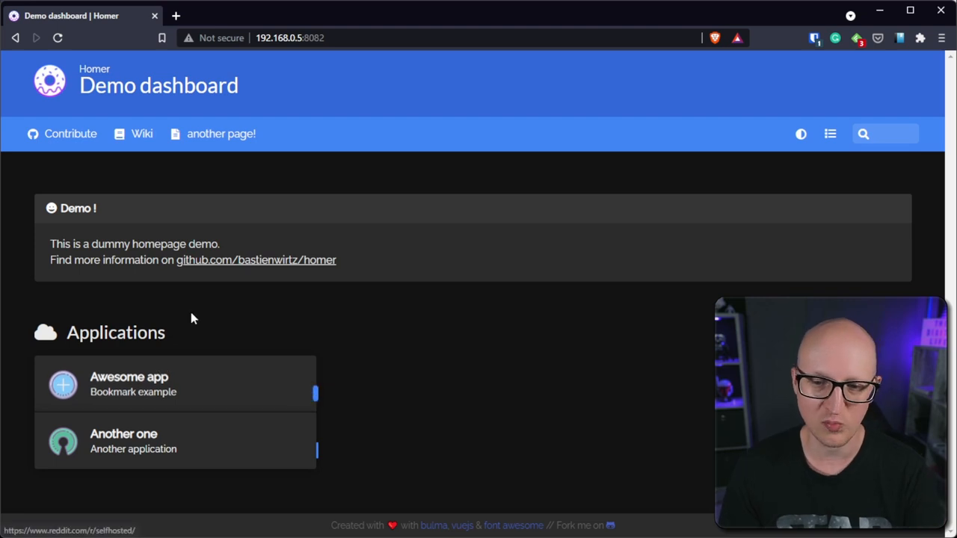
pyautogui.moveTo(381, 383)
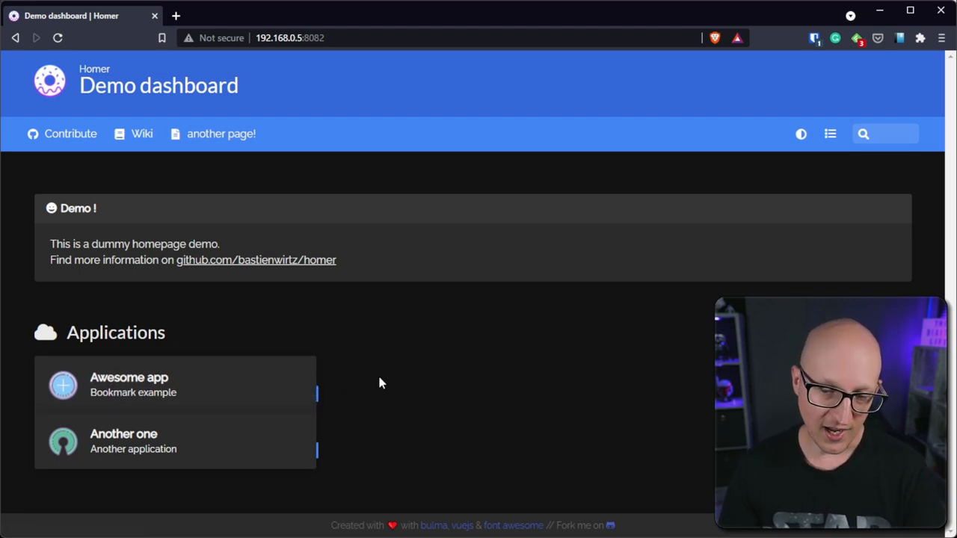
pyautogui.moveTo(445, 419)
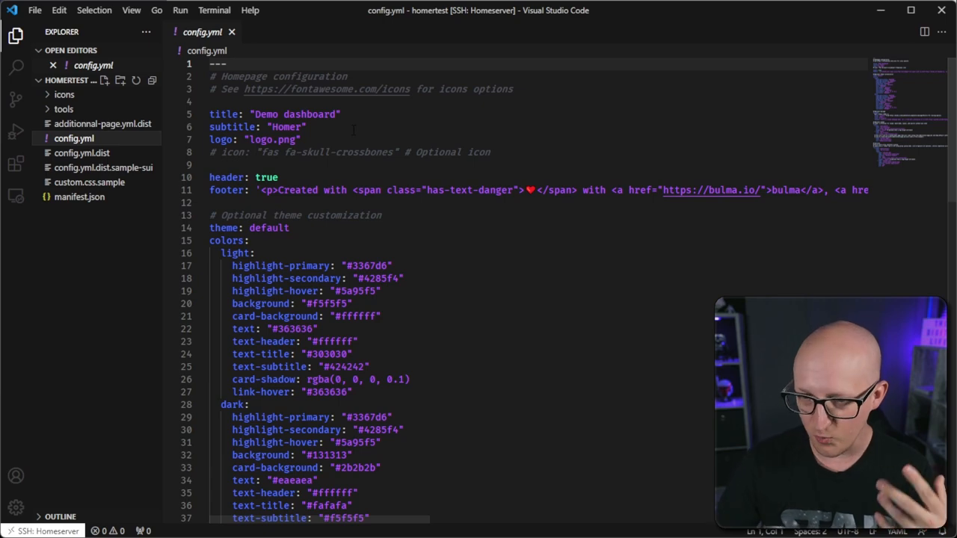
# Edit config.yml: subtitle Homelab, footer false, message block deleted.
pyautogui.scroll(-3)
pyautogui.write('footer: false')
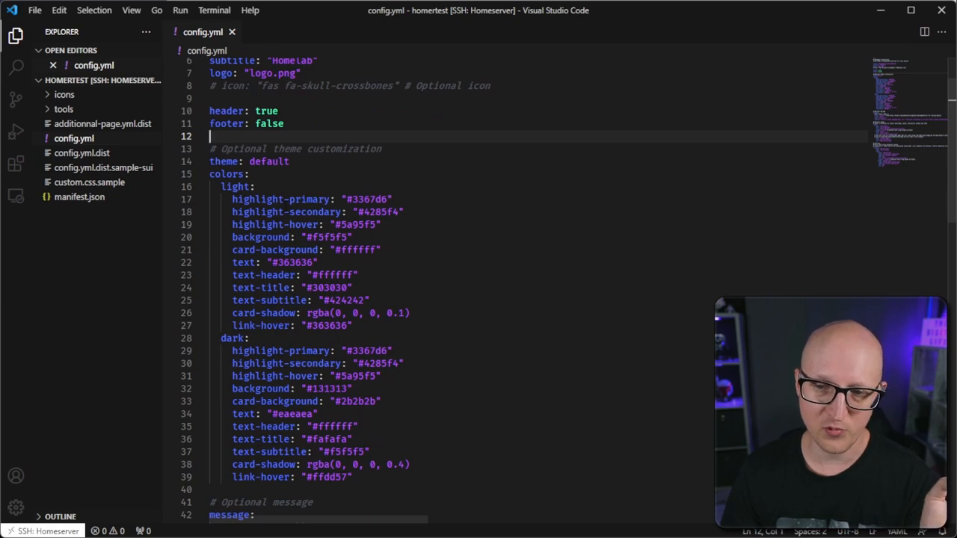
pyautogui.scroll(-3)
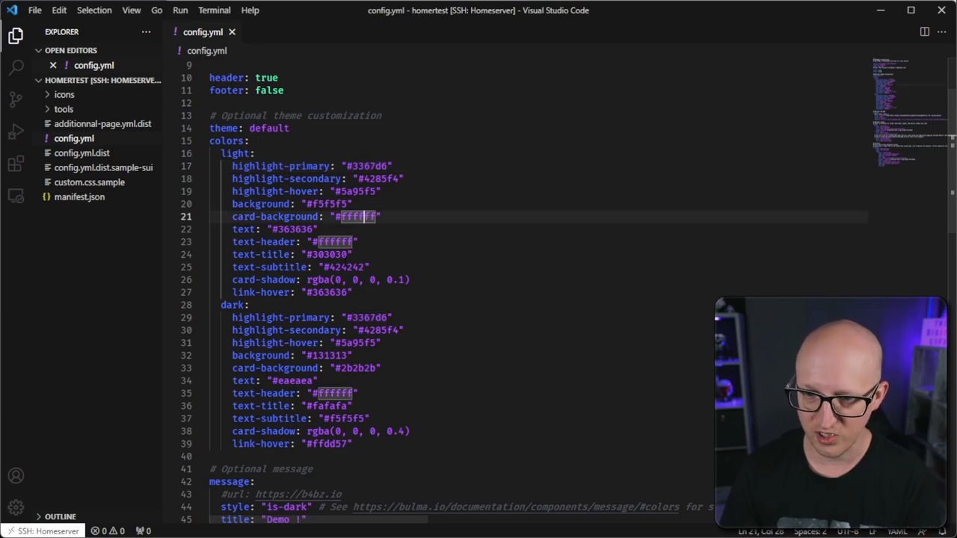
pyautogui.scroll(-3)
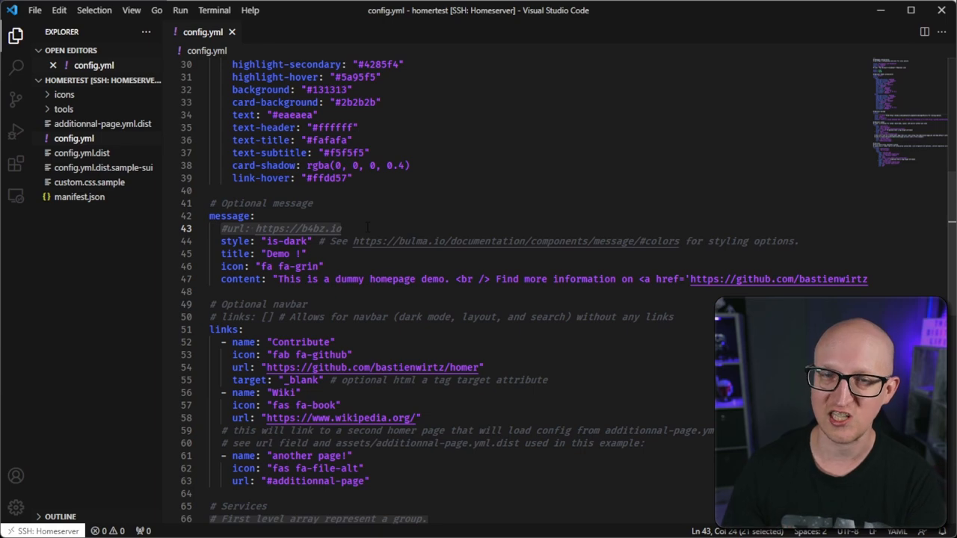
pyautogui.moveTo(873, 281)
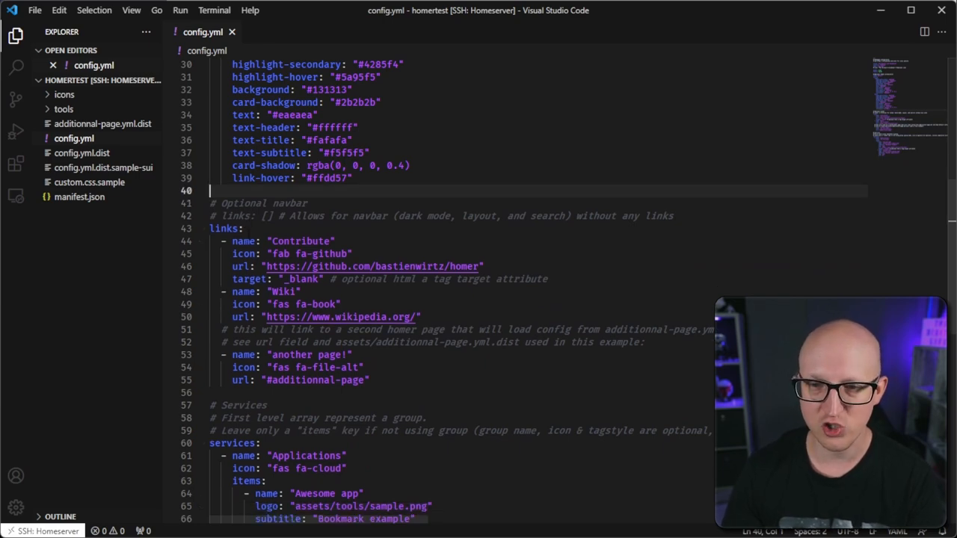
pyautogui.click(34, 9)
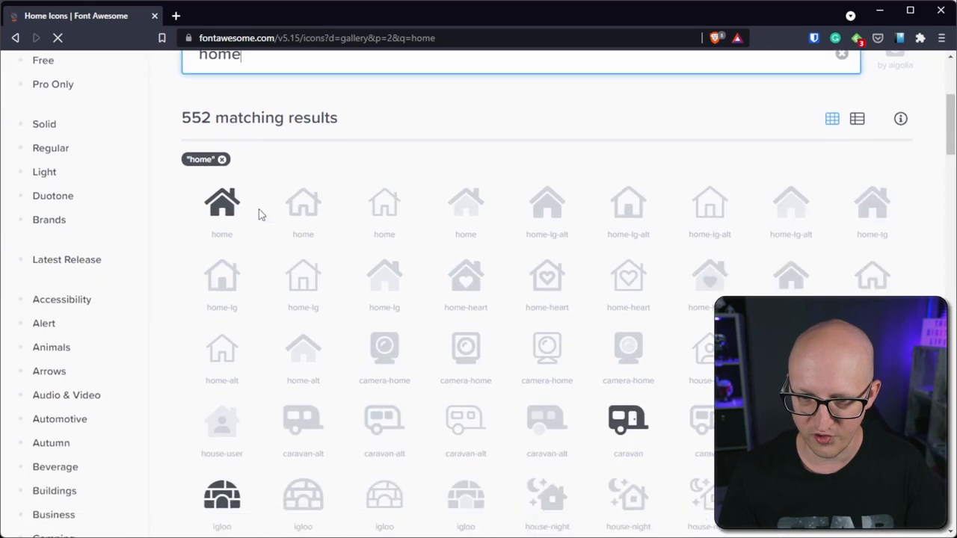
# Copy the solid home icon's class snippet from its Font Awesome page.
pyautogui.click(221, 206)
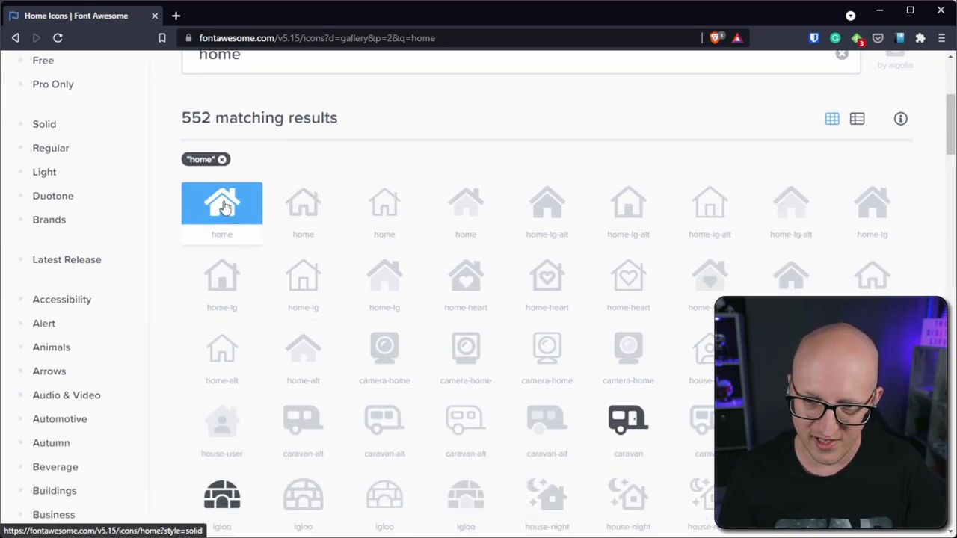
pyautogui.click(221, 207)
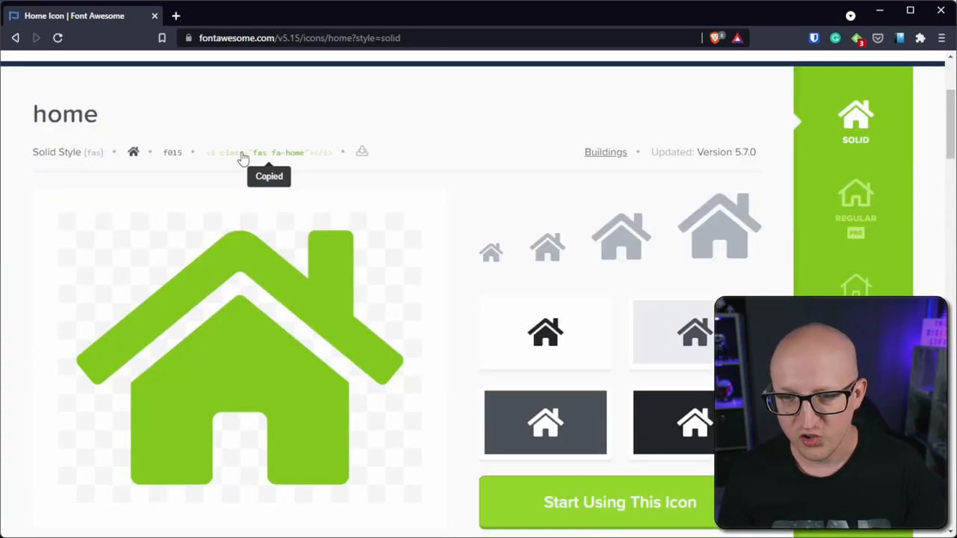
pyautogui.moveTo(296, 157)
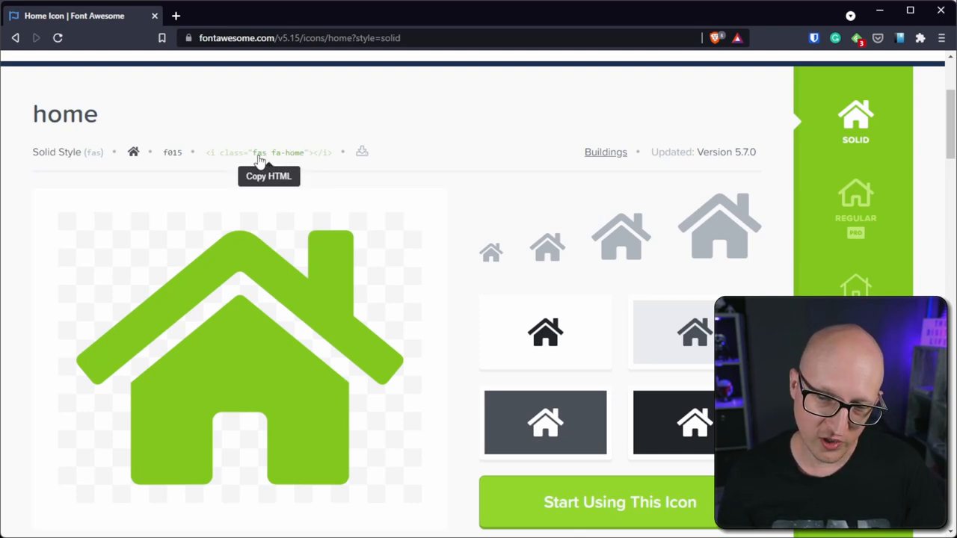
pyautogui.moveTo(272, 160)
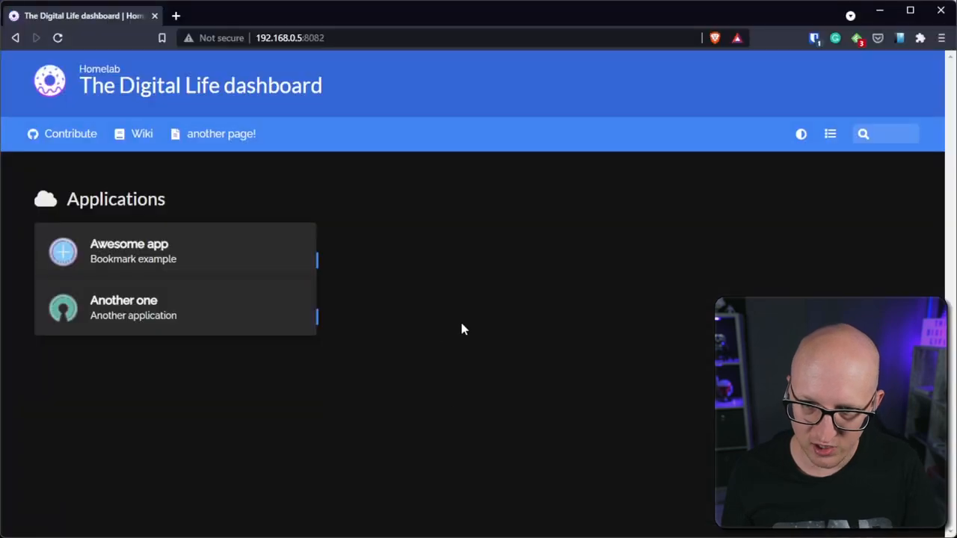
pyautogui.moveTo(35, 142)
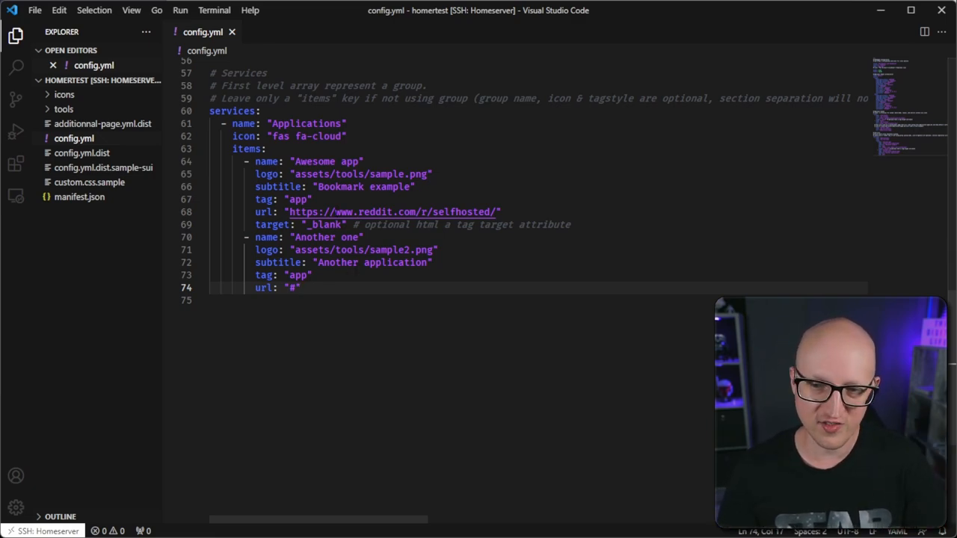
# Show the finished dashboard at homer.clcreative.home with its Server, Network, Monitoring and Applications groups.
pyautogui.moveTo(292, 212); pyautogui.dragTo(496, 212)
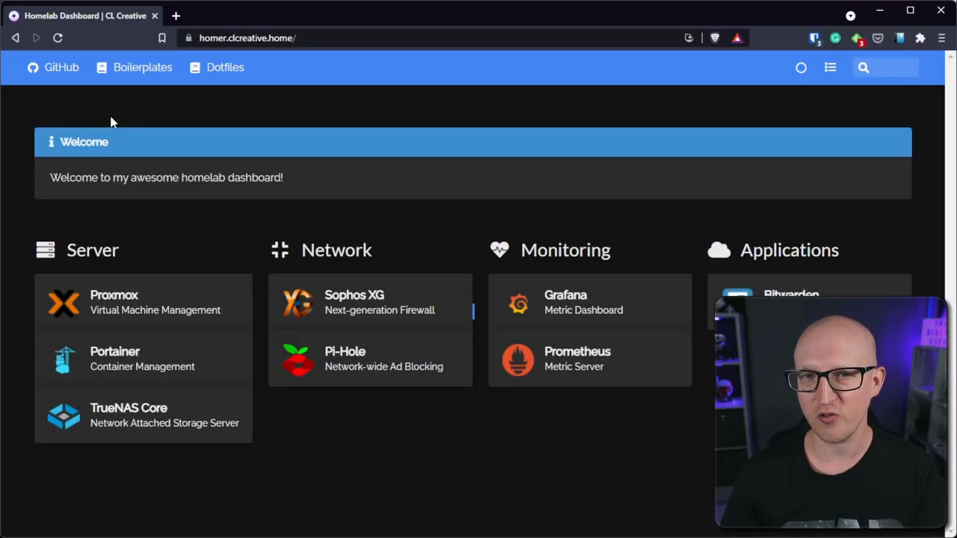
pyautogui.moveTo(117, 106)
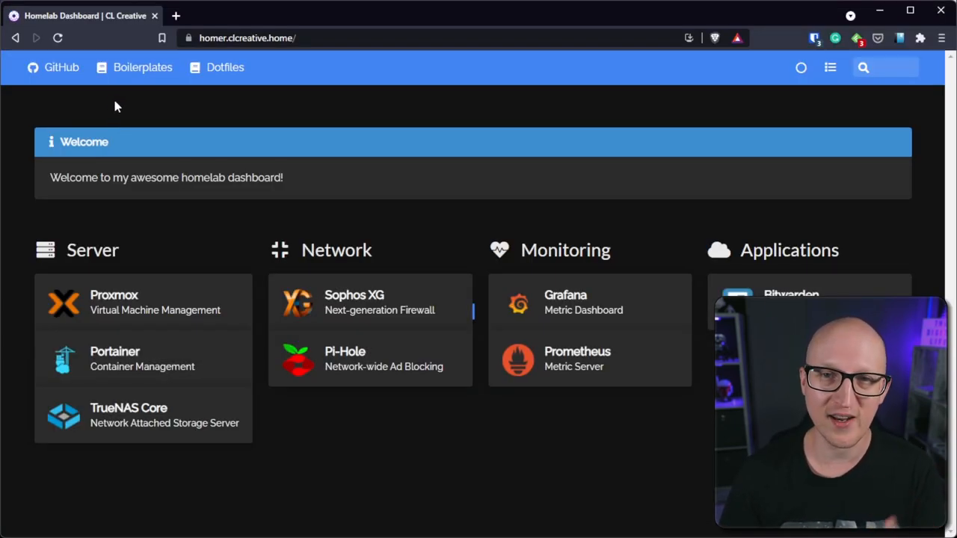
pyautogui.moveTo(47, 80)
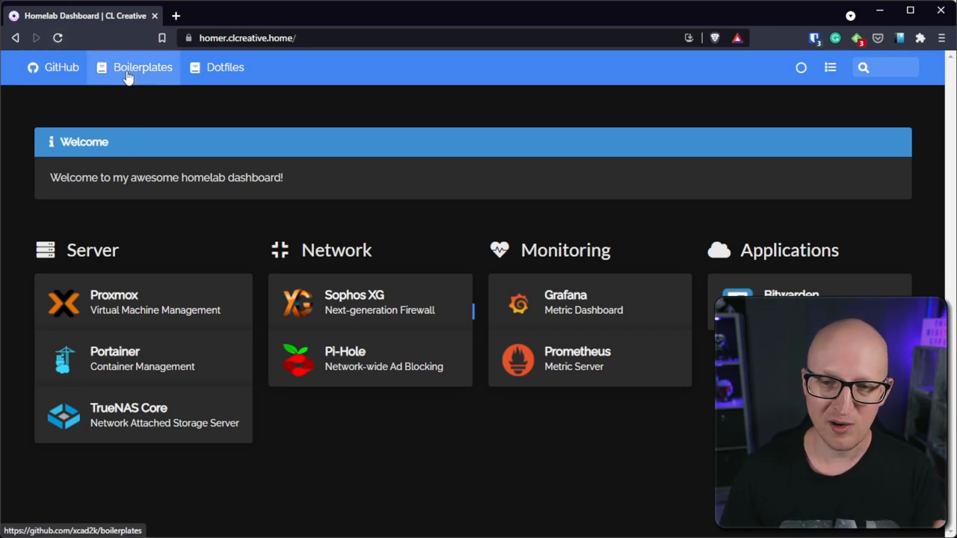
pyautogui.moveTo(233, 78)
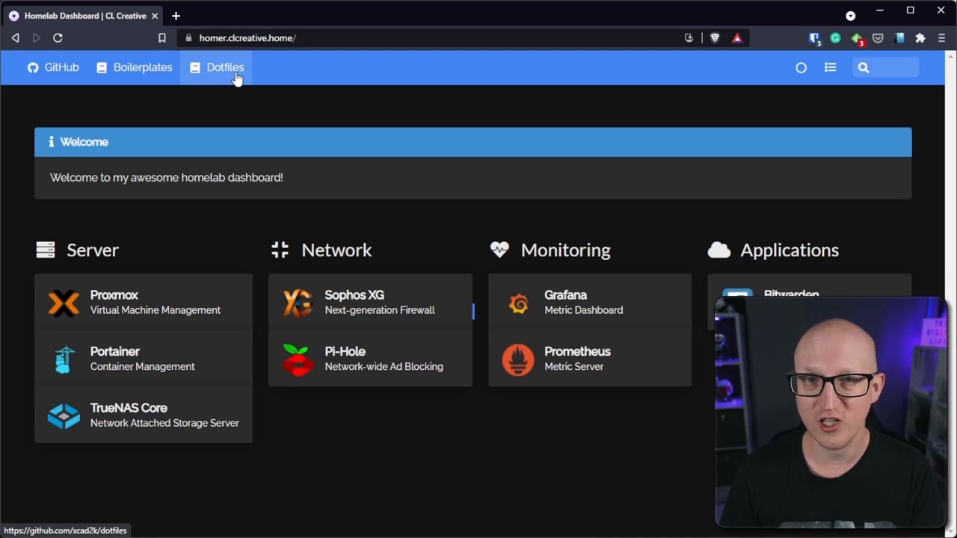